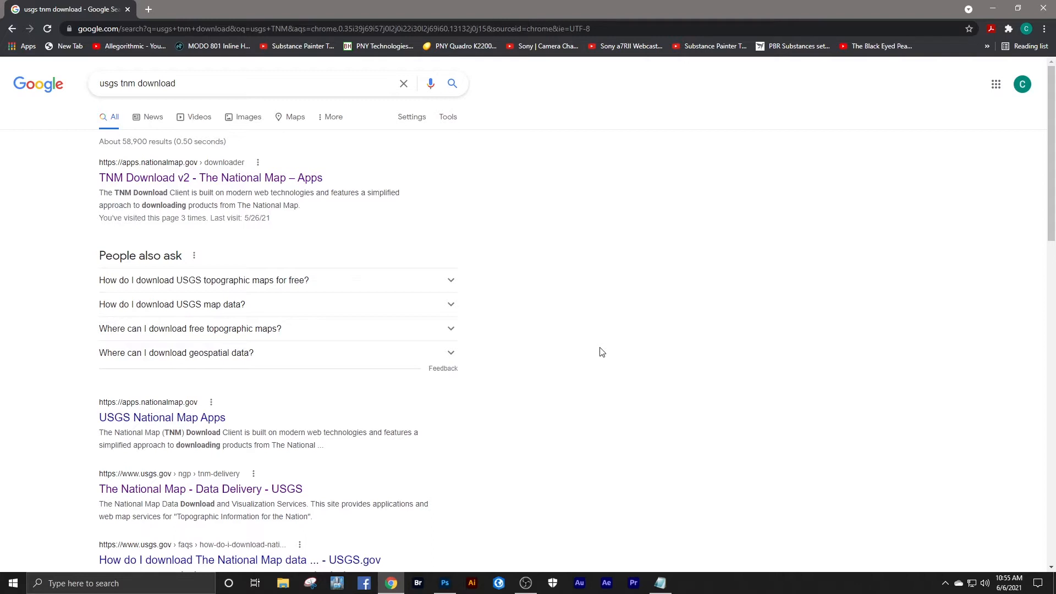
{"action": "mouse_move", "coordinate": [254, 186]}
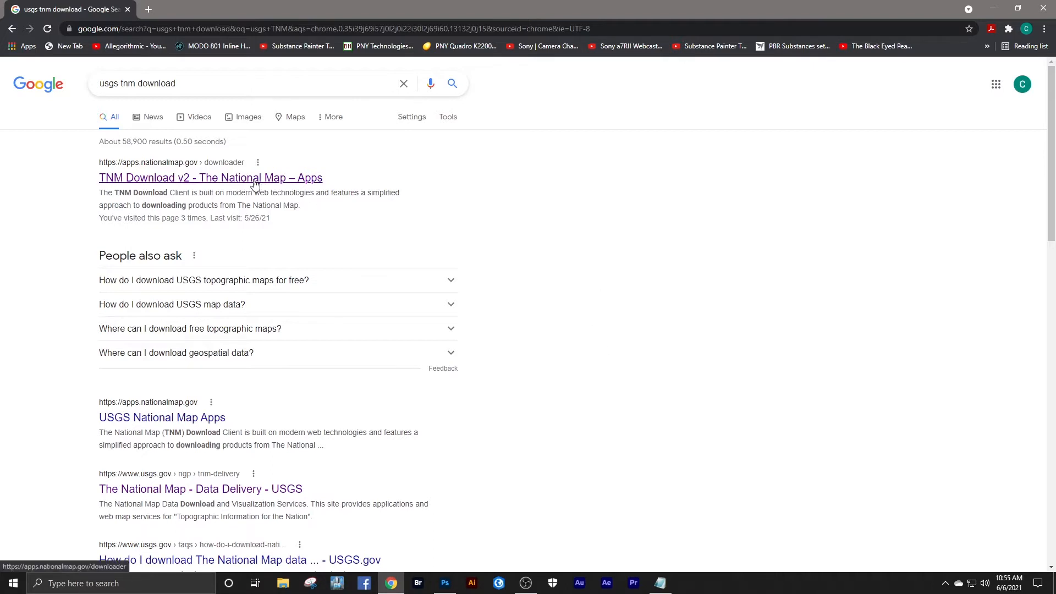
Step: Open the TNM Download v2 site from the Google results for 'usgs tnm download'
{"action": "left_click", "coordinate": [210, 177]}
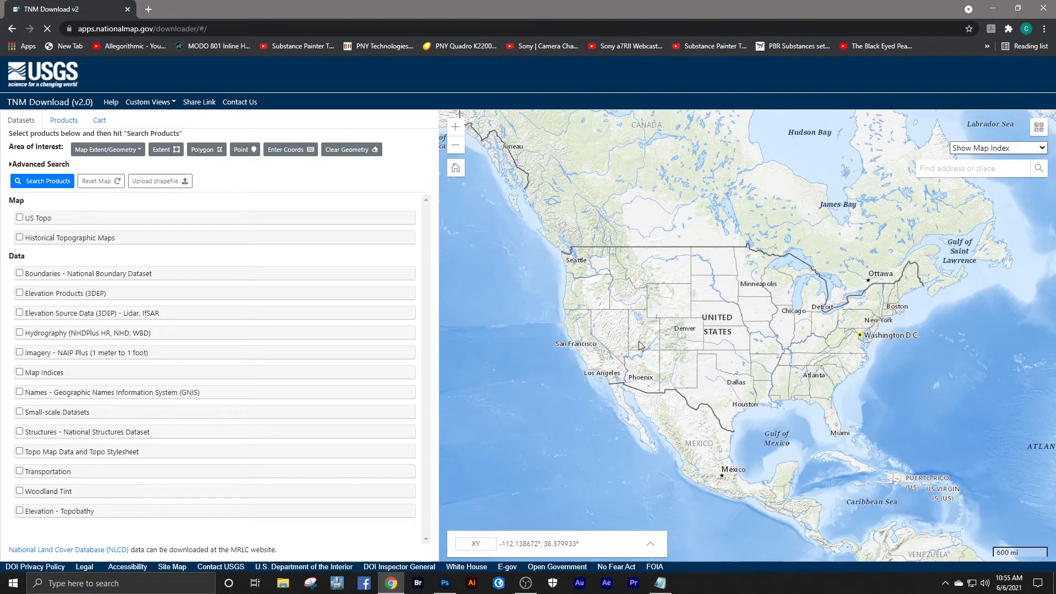
{"action": "mouse_move", "coordinate": [794, 283]}
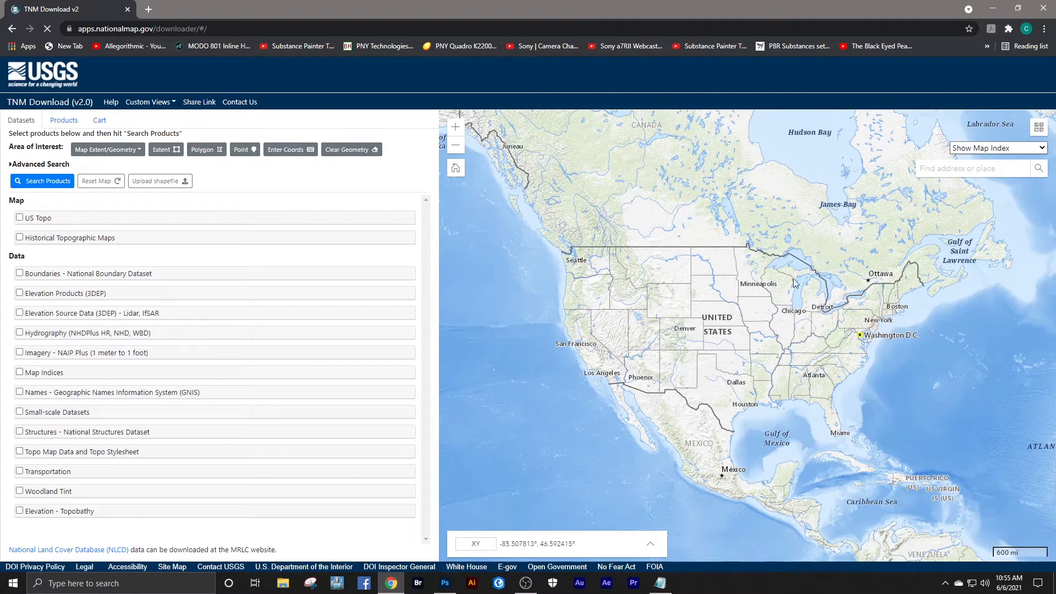
{"action": "mouse_move", "coordinate": [675, 336]}
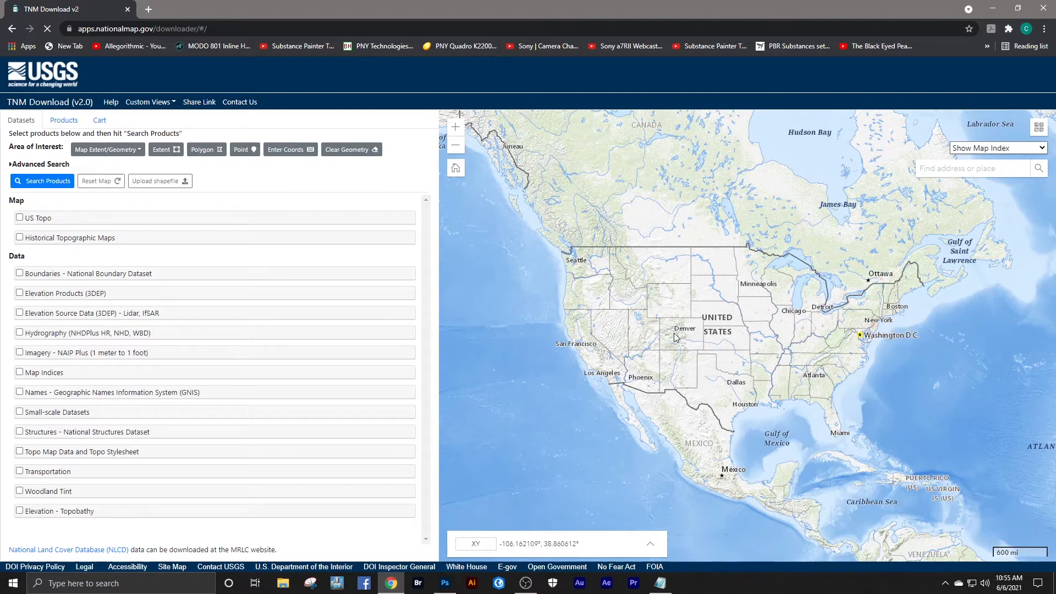
{"action": "mouse_move", "coordinate": [647, 340]}
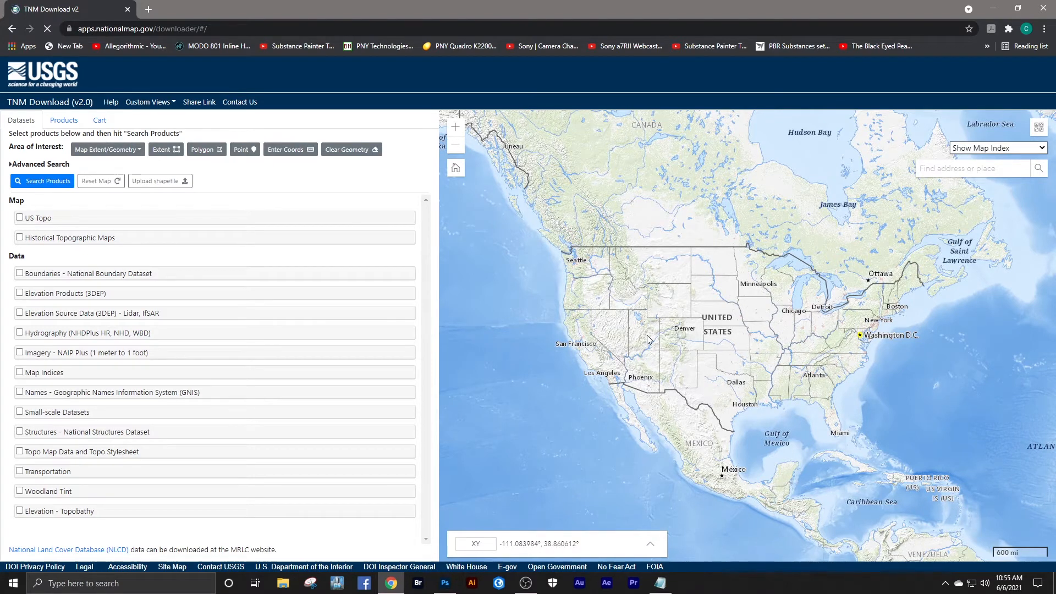
{"action": "mouse_move", "coordinate": [810, 287]}
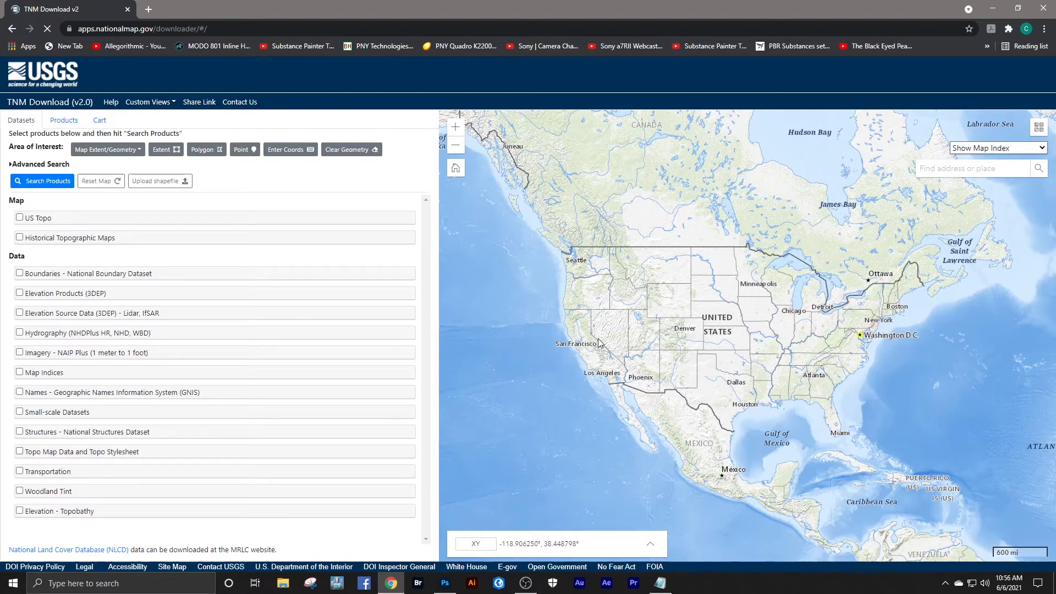
{"action": "mouse_move", "coordinate": [589, 344]}
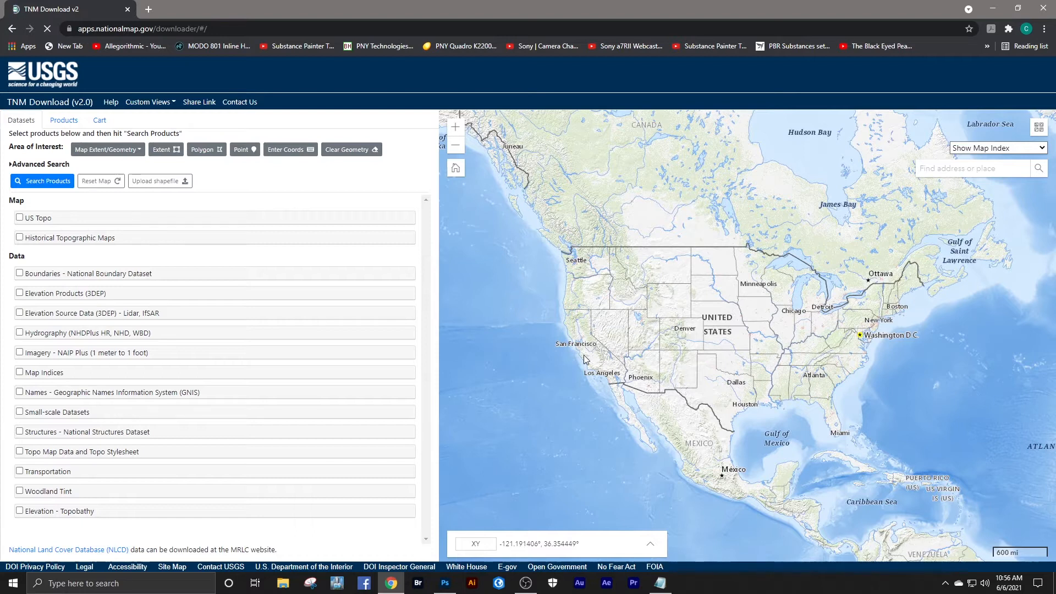
{"action": "mouse_move", "coordinate": [581, 359]}
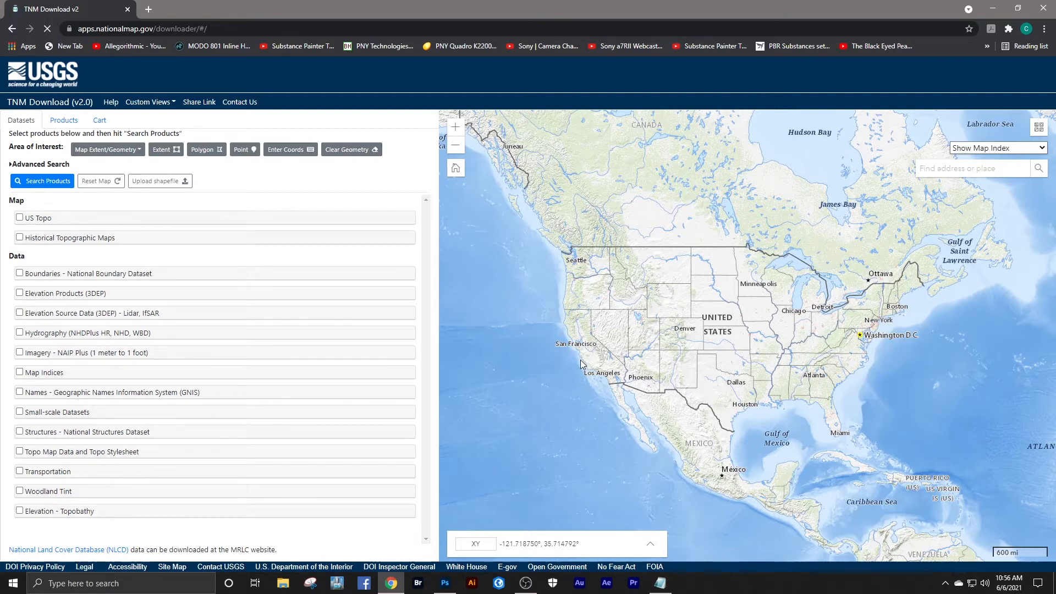
Step: Draw a rectangular area of interest over San Francisco, Daly City and San Bruno
{"action": "left_click", "coordinate": [455, 127]}
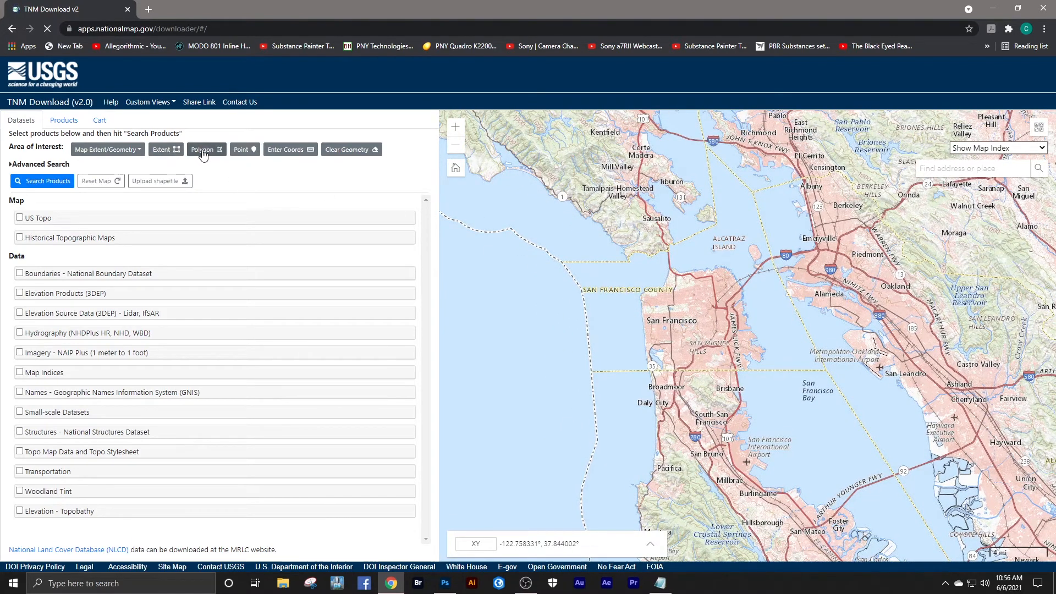
{"action": "mouse_move", "coordinate": [205, 149]}
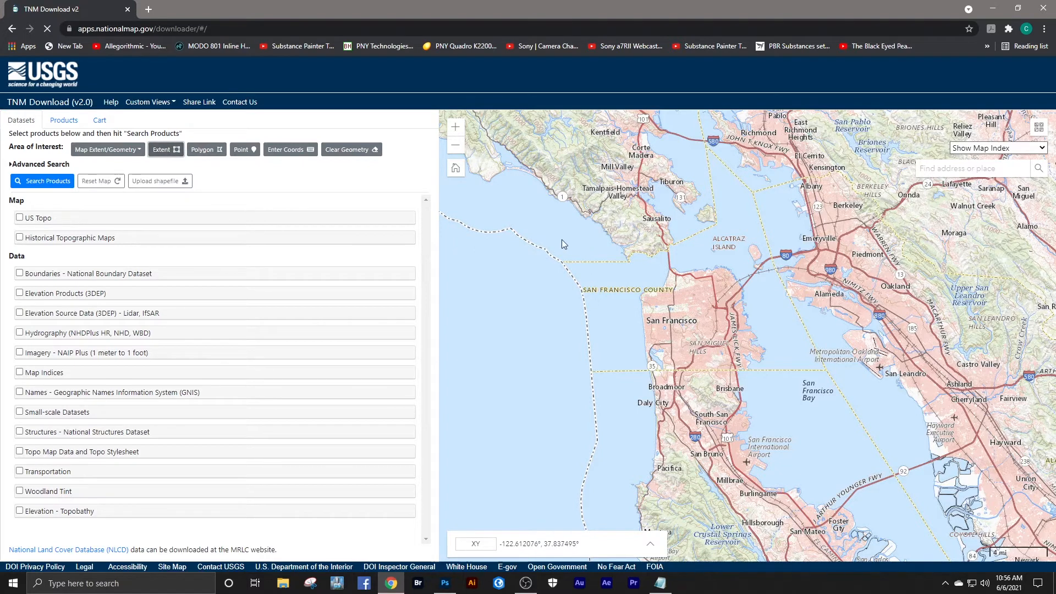
{"action": "left_click_drag", "start_coordinate": [563, 244], "coordinate": [802, 468]}
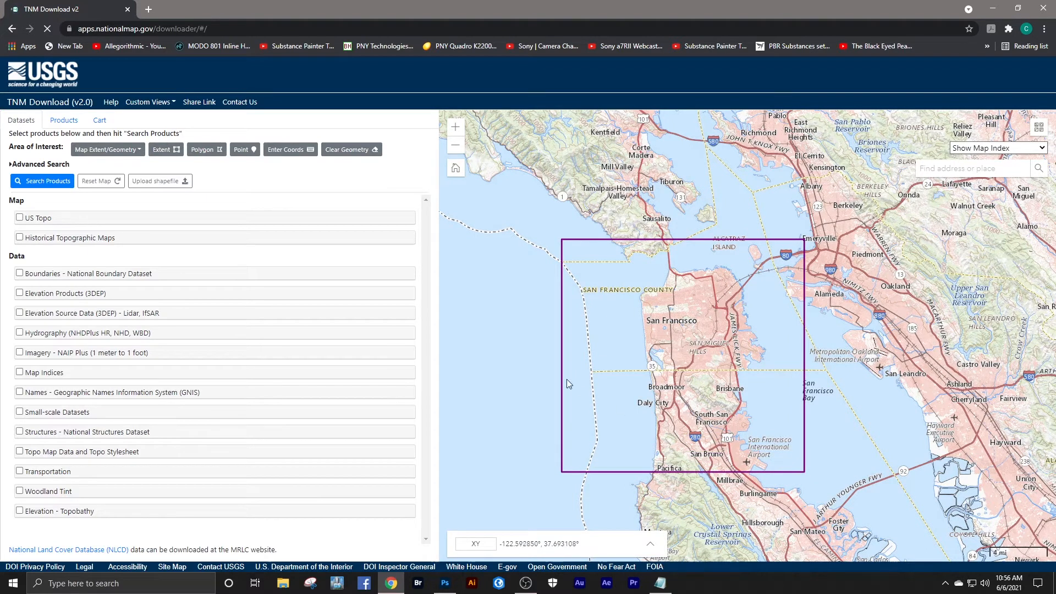
{"action": "mouse_move", "coordinate": [440, 364]}
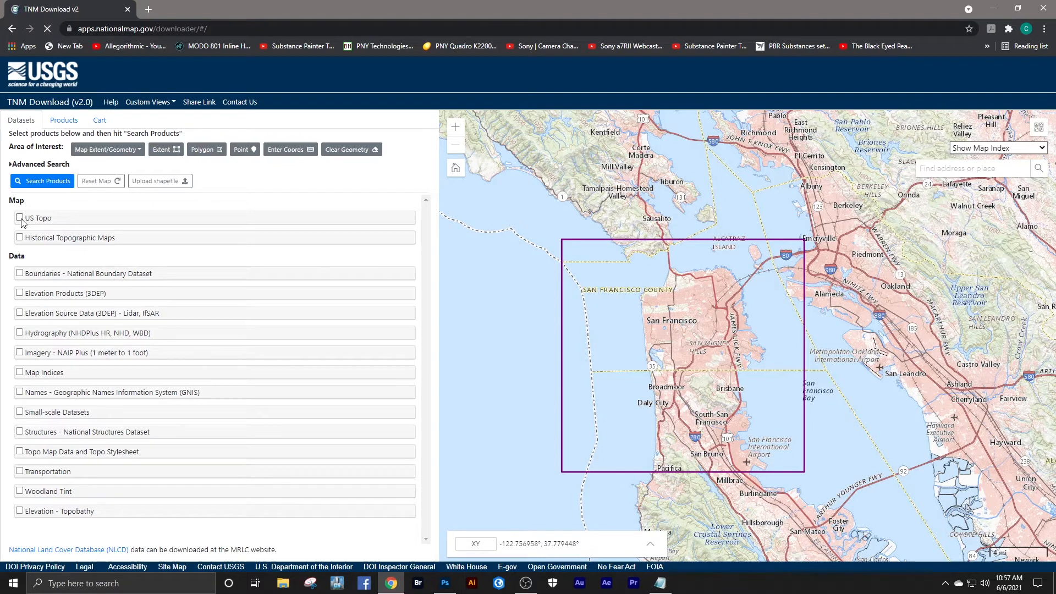
Step: Add US Topo maps as a product to search for the drawn area
{"action": "left_click", "coordinate": [20, 218]}
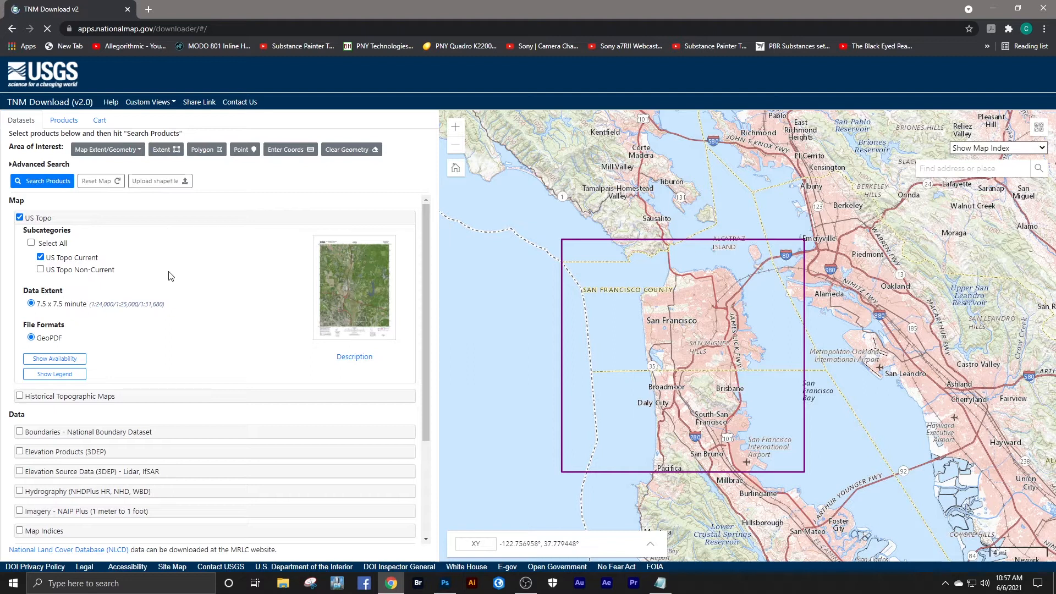
{"action": "mouse_move", "coordinate": [122, 292]}
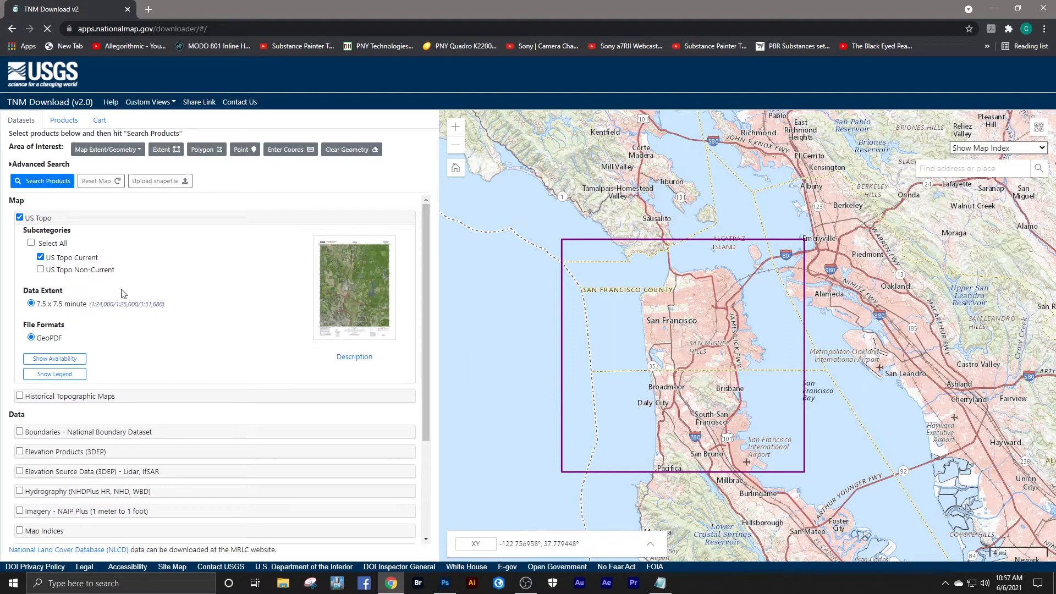
{"action": "mouse_move", "coordinate": [173, 328]}
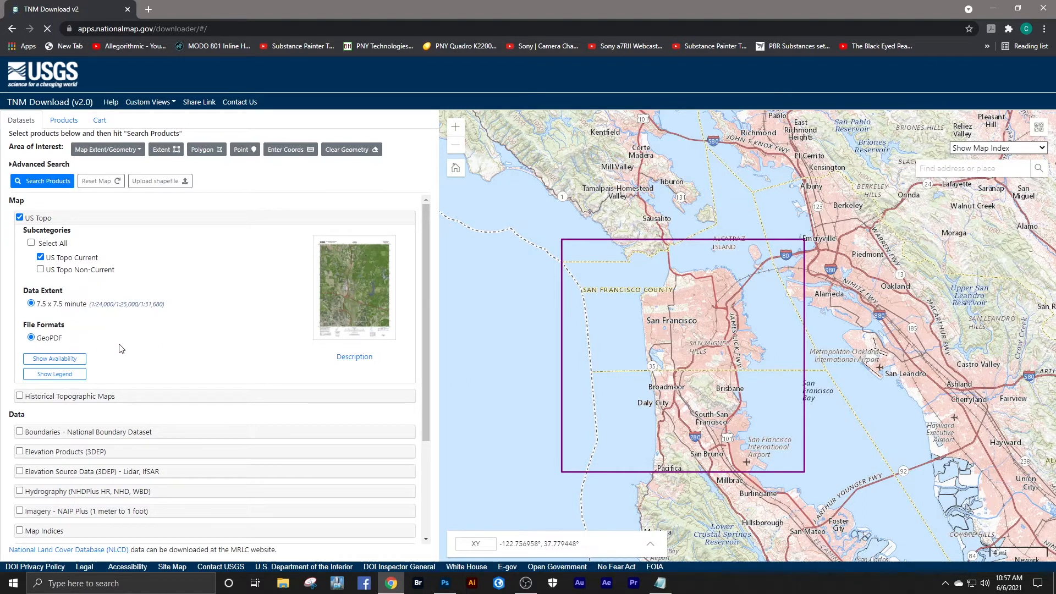
{"action": "mouse_move", "coordinate": [307, 331]}
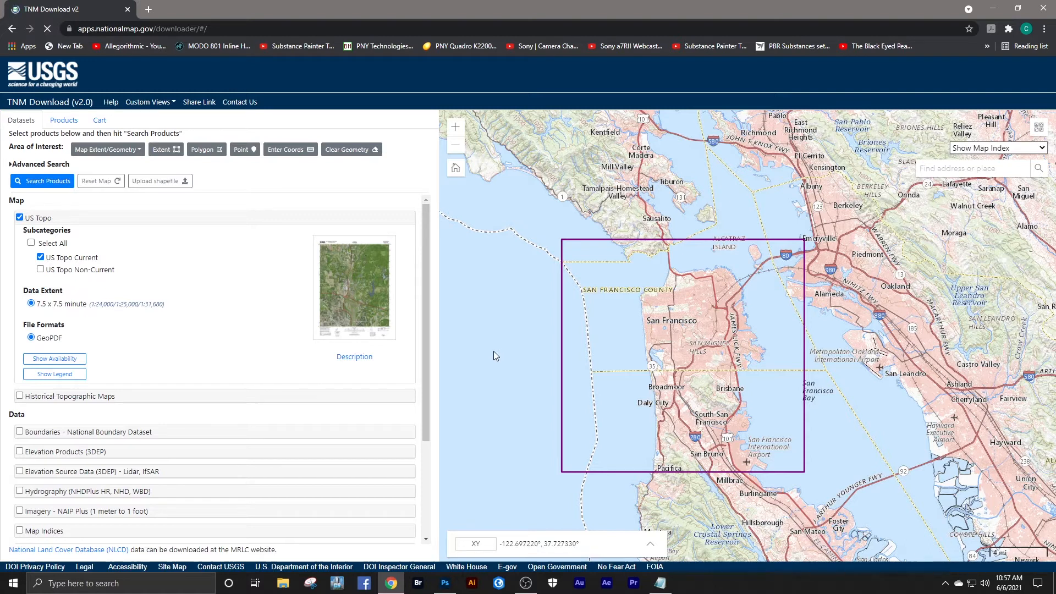
{"action": "mouse_move", "coordinate": [471, 308]}
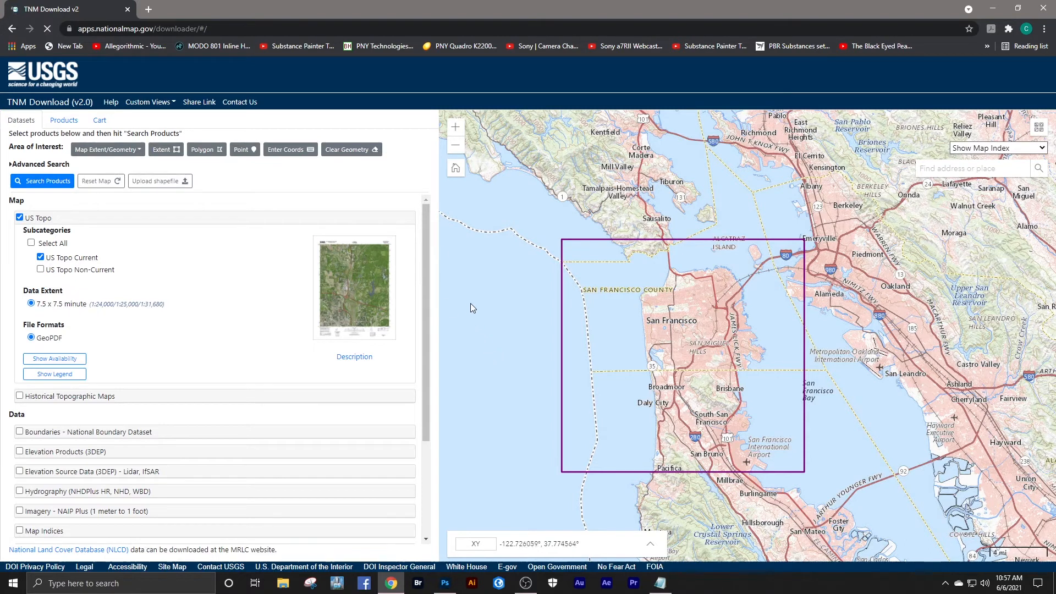
{"action": "mouse_move", "coordinate": [487, 346]}
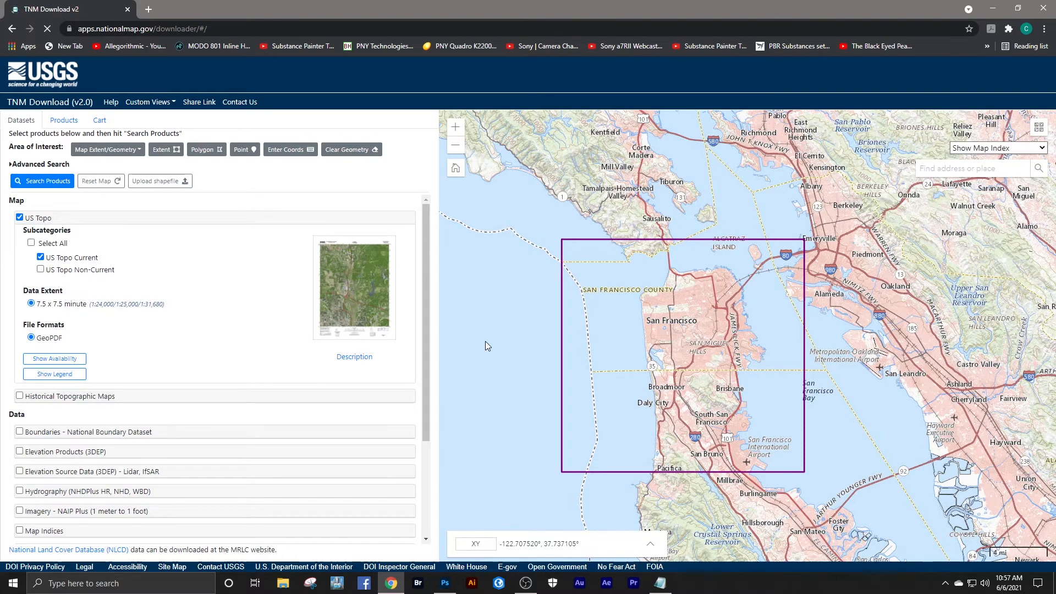
{"action": "mouse_move", "coordinate": [486, 335]}
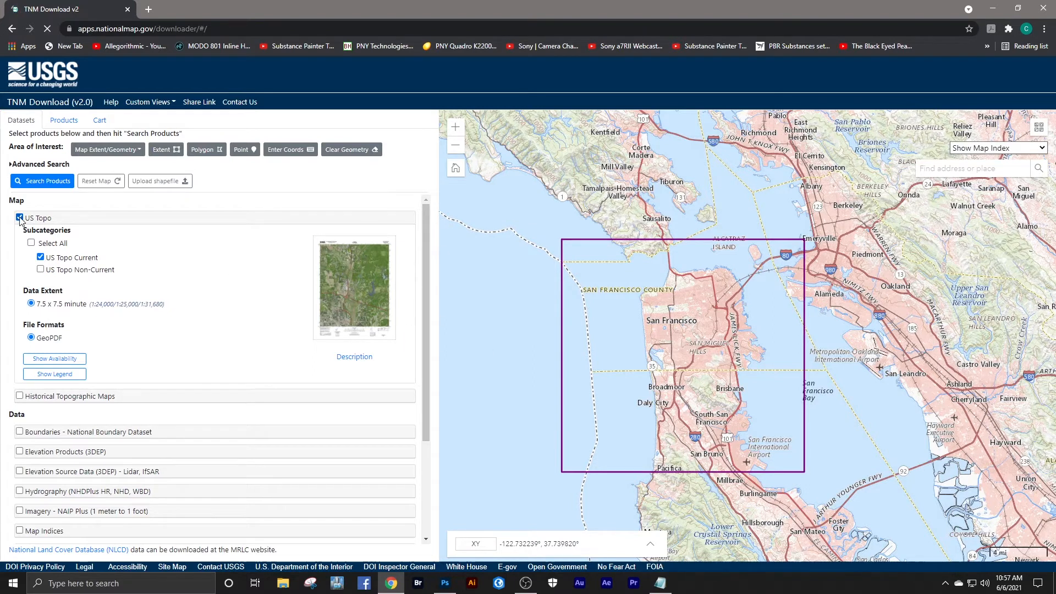
{"action": "left_click", "coordinate": [20, 218]}
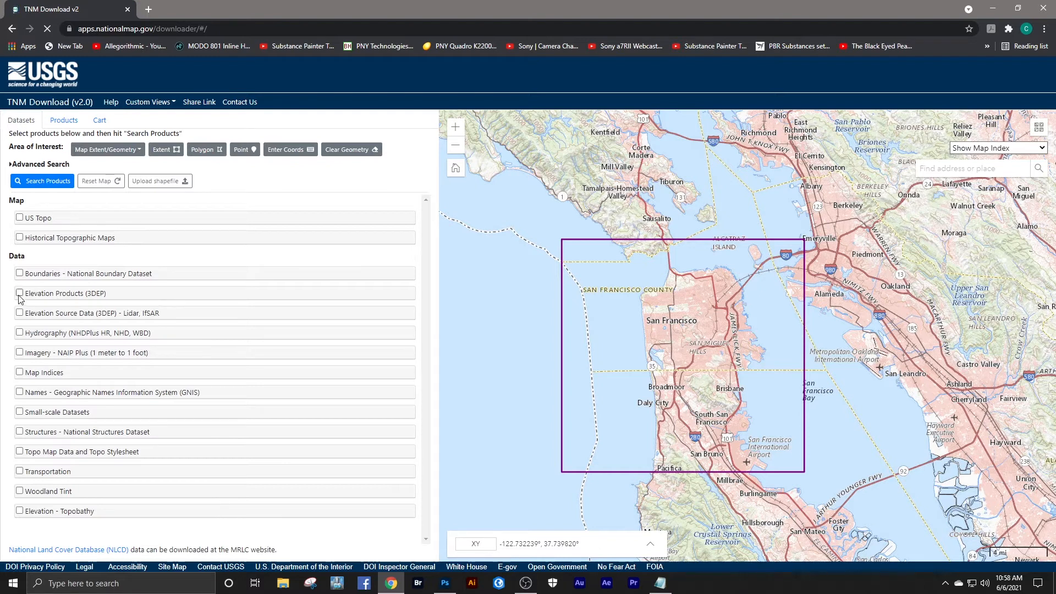
{"action": "left_click", "coordinate": [20, 292]}
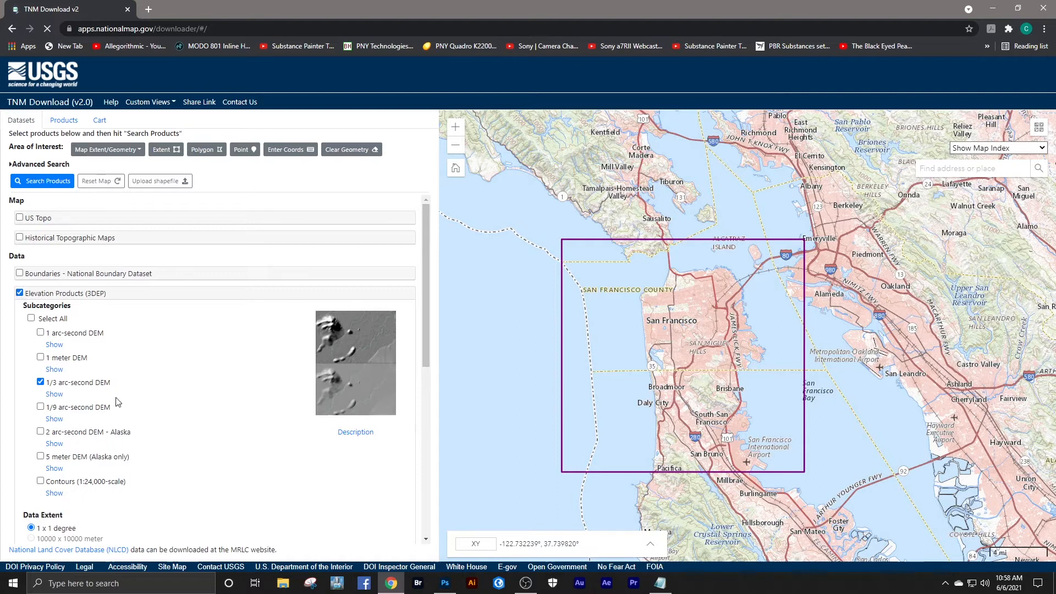
{"action": "mouse_move", "coordinate": [80, 394]}
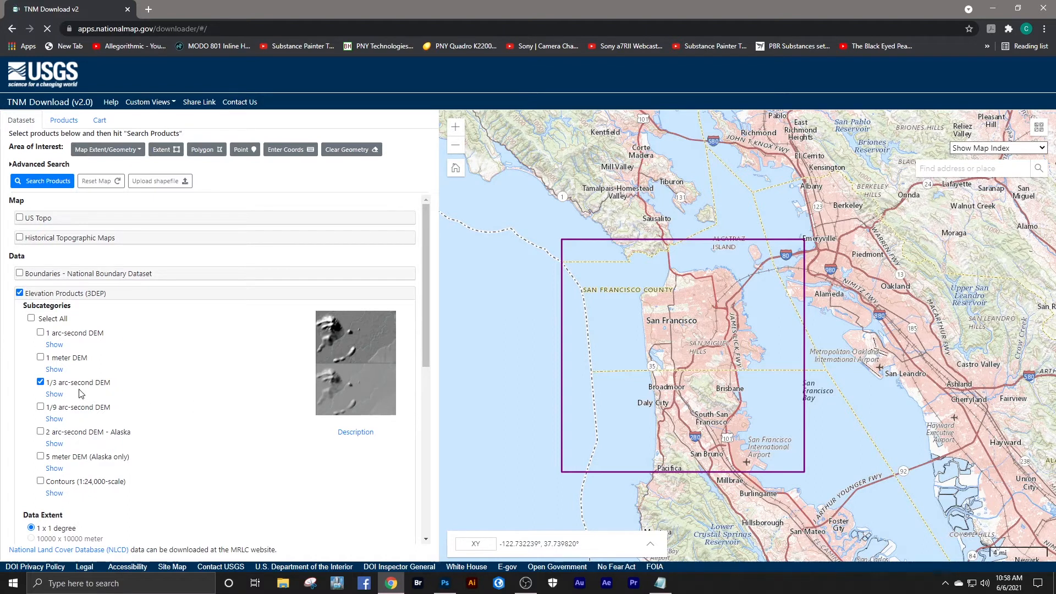
{"action": "mouse_move", "coordinate": [142, 391]}
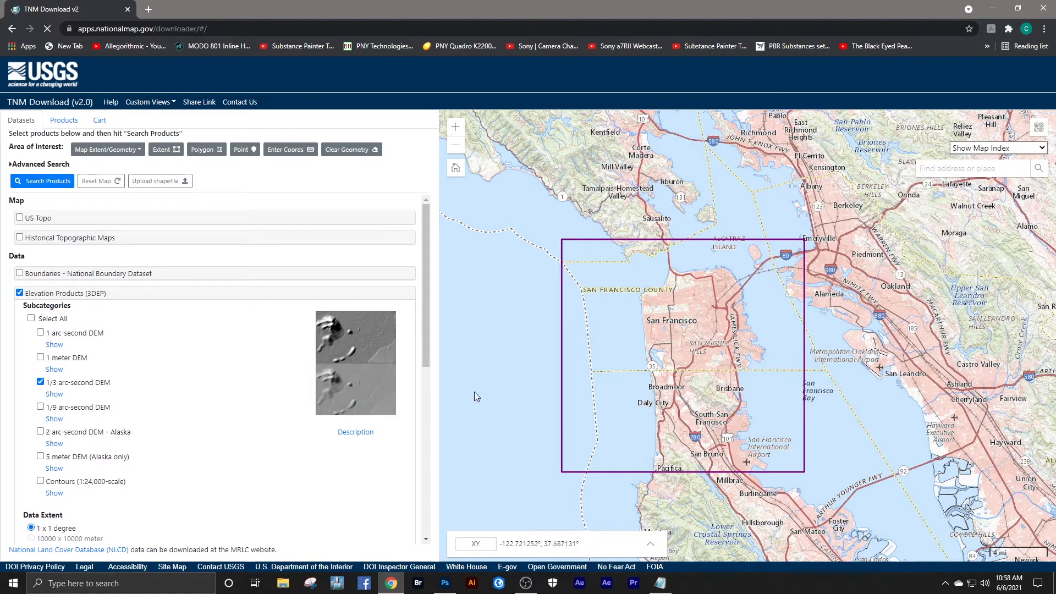
{"action": "mouse_move", "coordinate": [490, 383]}
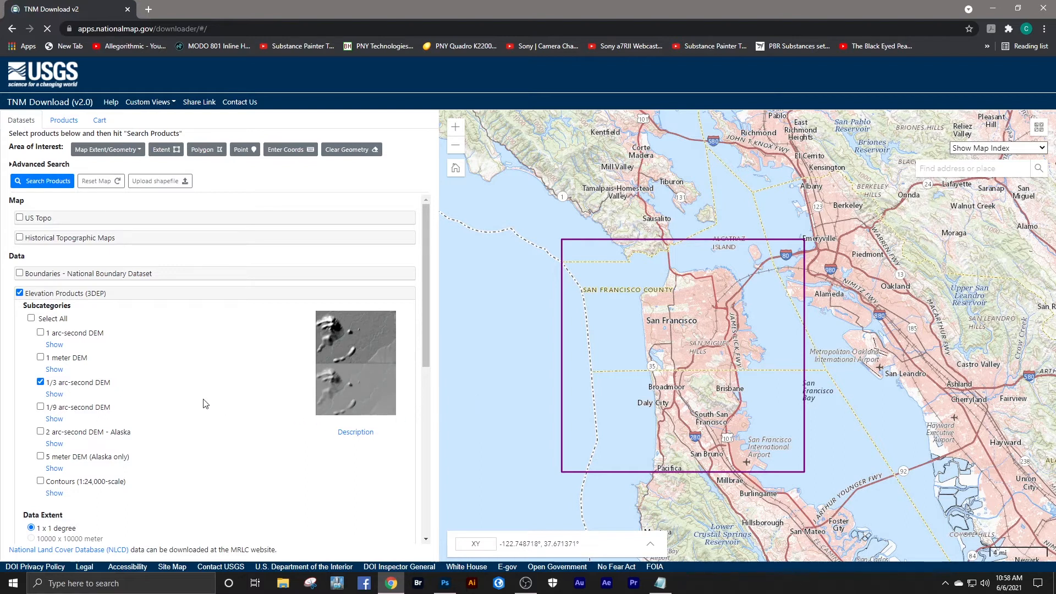
{"action": "mouse_move", "coordinate": [205, 392]}
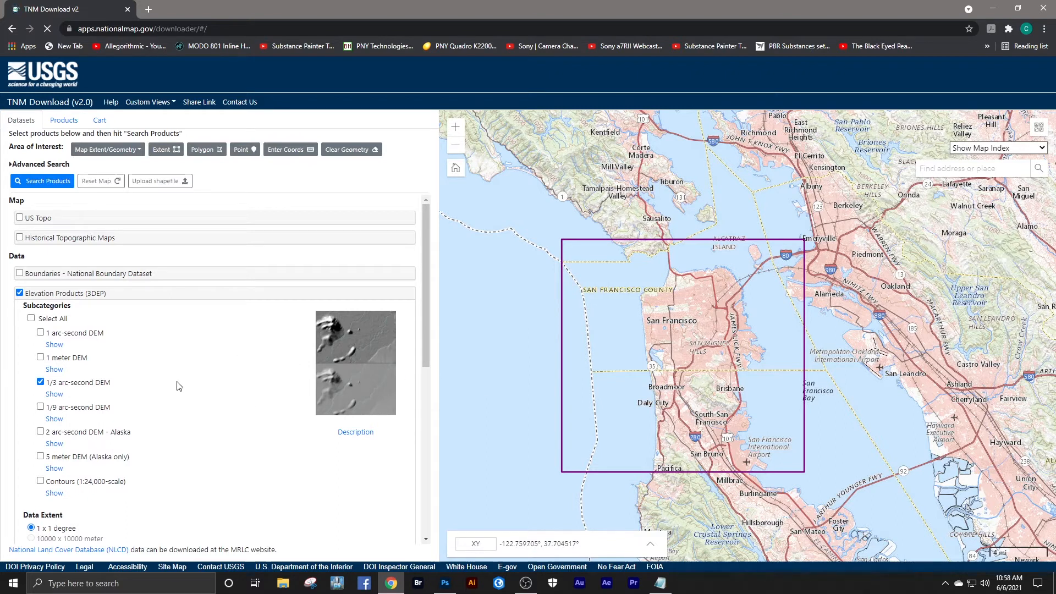
{"action": "mouse_move", "coordinate": [187, 373]}
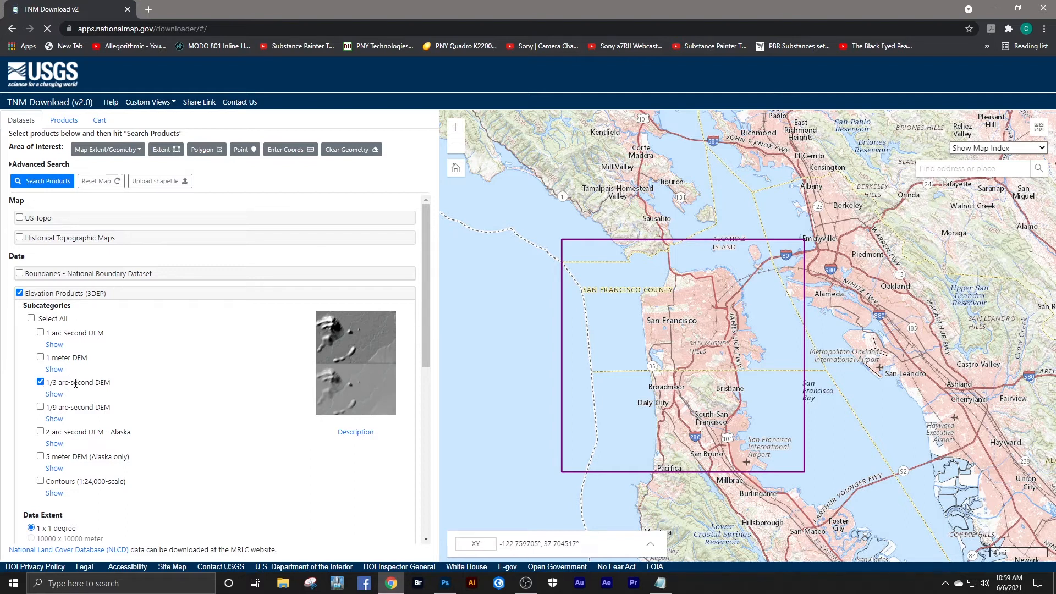
Step: Search products and download the GeoTIFF of the first 1/3 arc-second n38w123 tile
{"action": "left_click", "coordinate": [43, 181]}
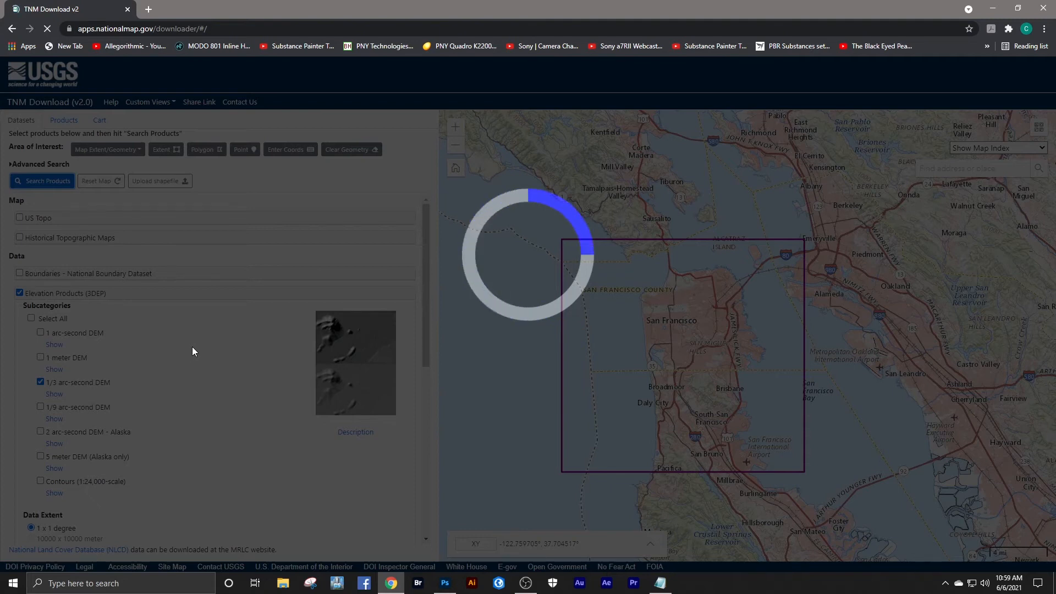
{"action": "left_click", "coordinate": [43, 181]}
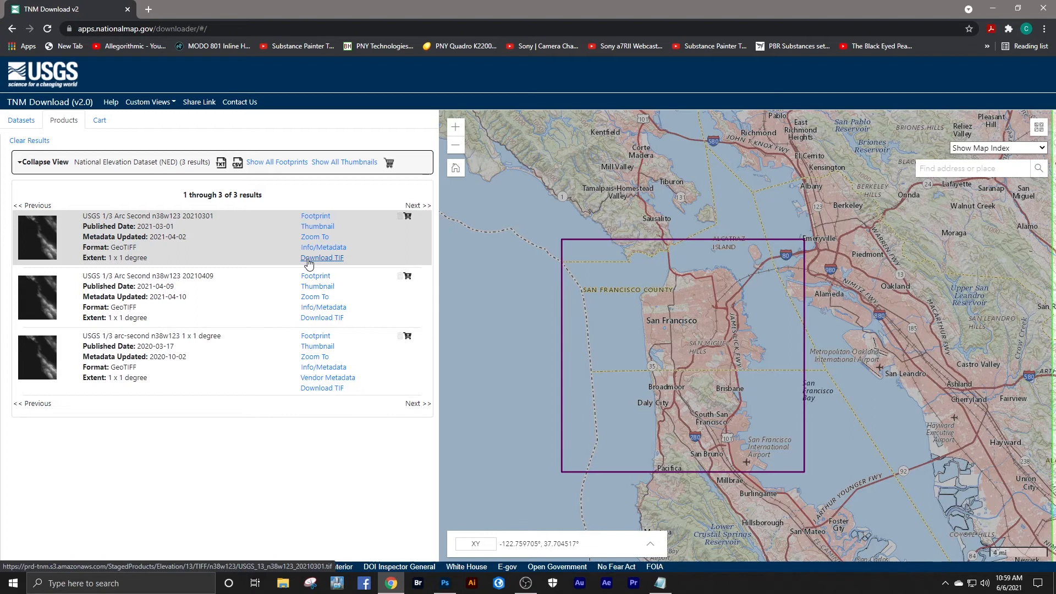
{"action": "left_click", "coordinate": [323, 258]}
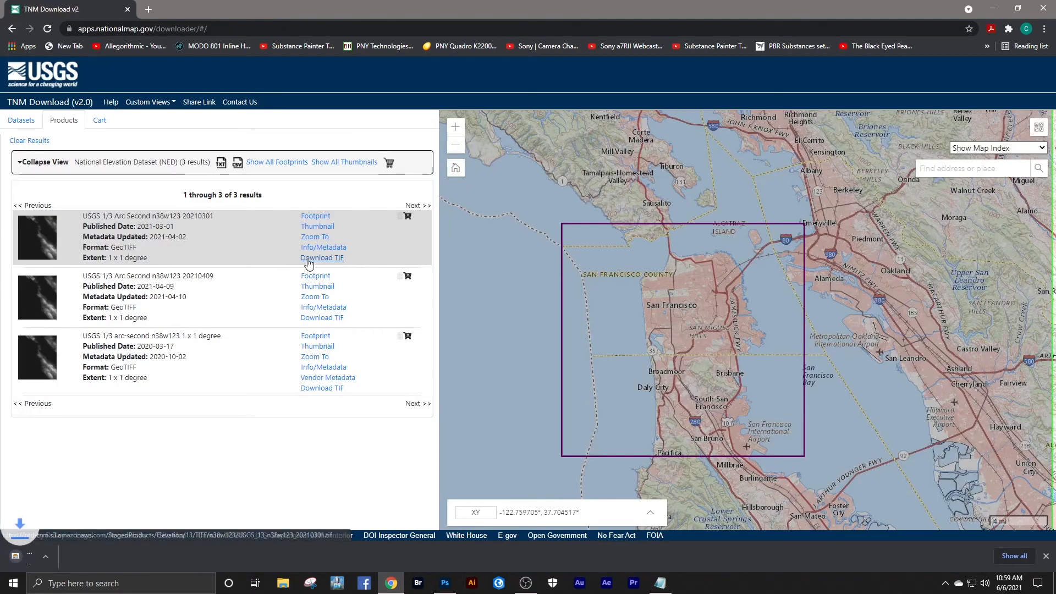
{"action": "left_click", "coordinate": [322, 257]}
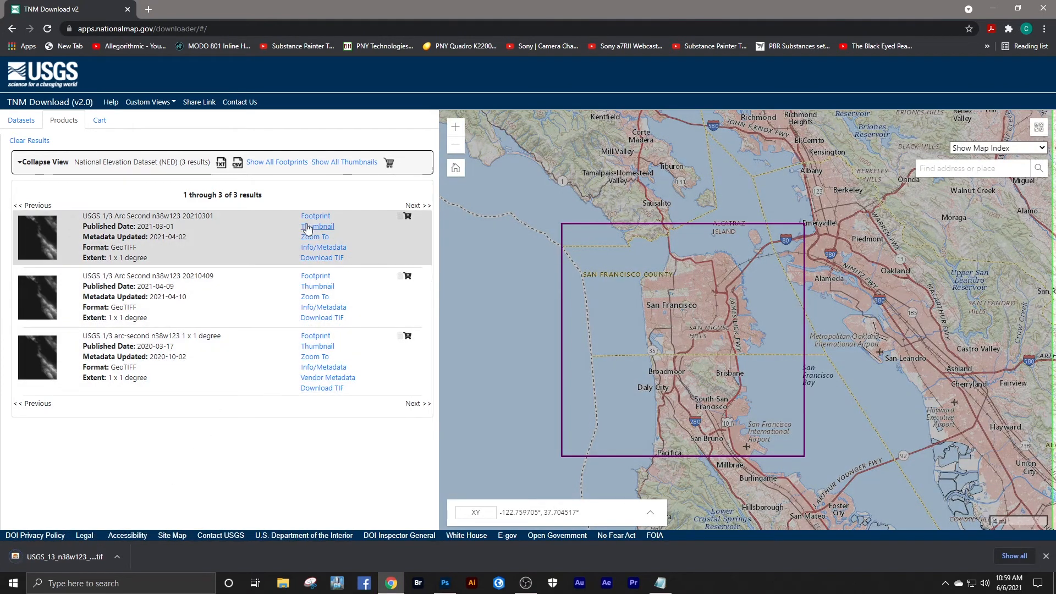
{"action": "left_click", "coordinate": [315, 216]}
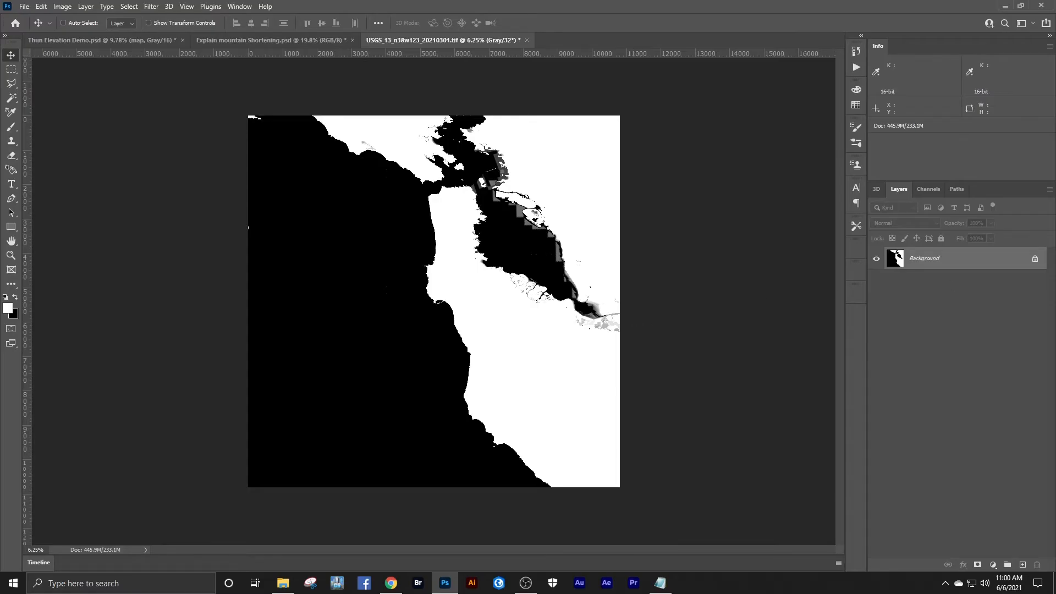
{"action": "mouse_move", "coordinate": [355, 239]}
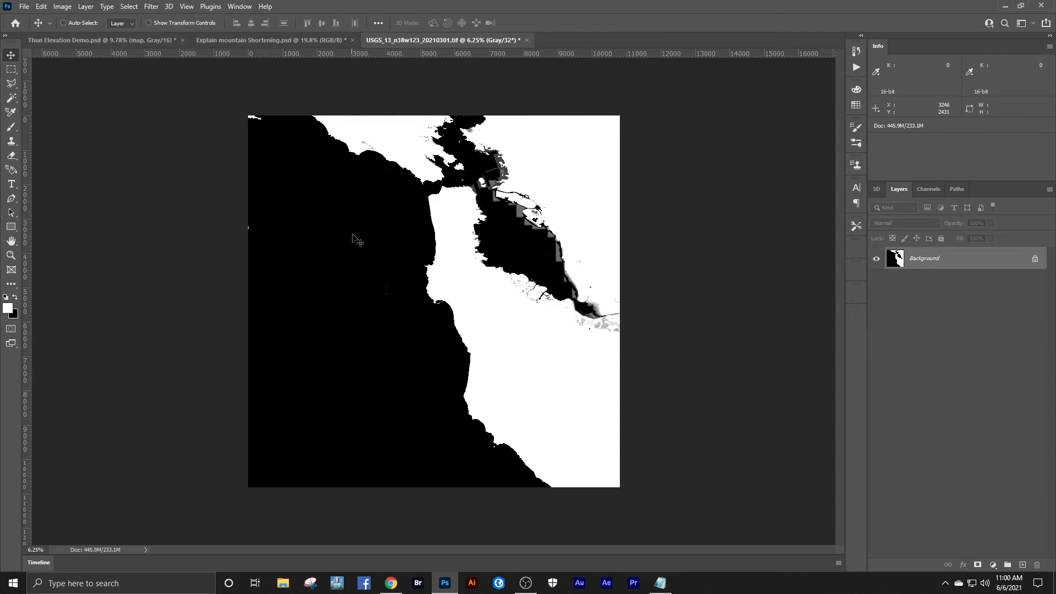
{"action": "mouse_move", "coordinate": [464, 234]}
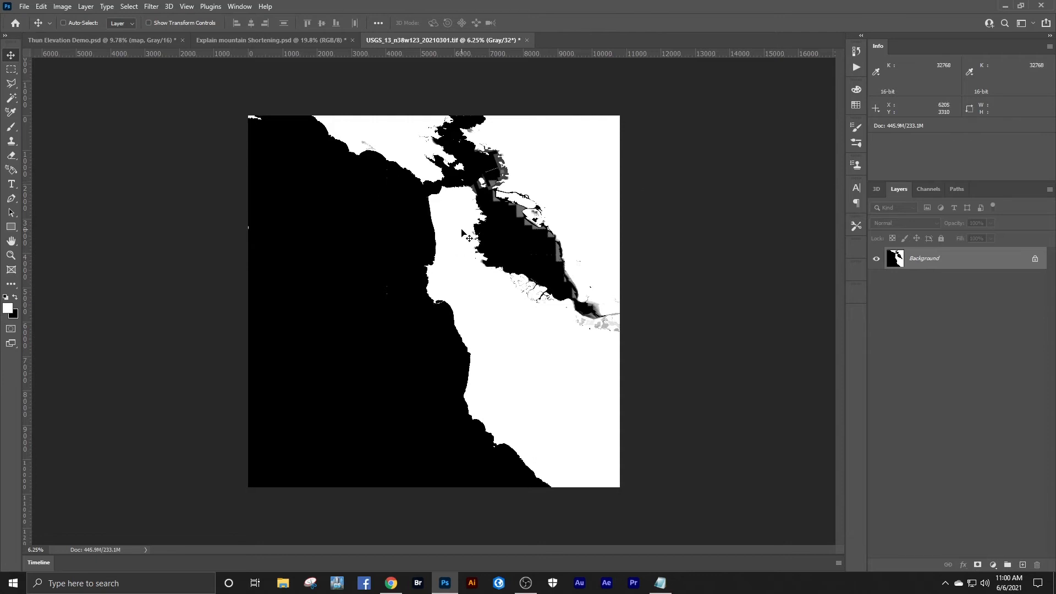
{"action": "mouse_move", "coordinate": [456, 91]}
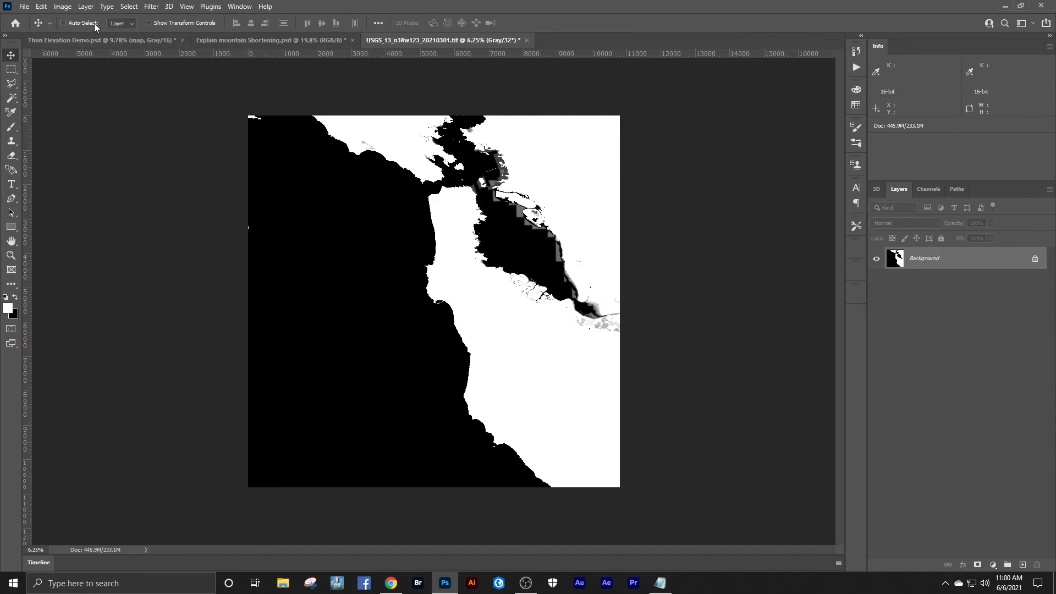
Step: Convert the elevation image to 16 Bits/Channel using the Equalize Histogram toning method
{"action": "left_click", "coordinate": [62, 6]}
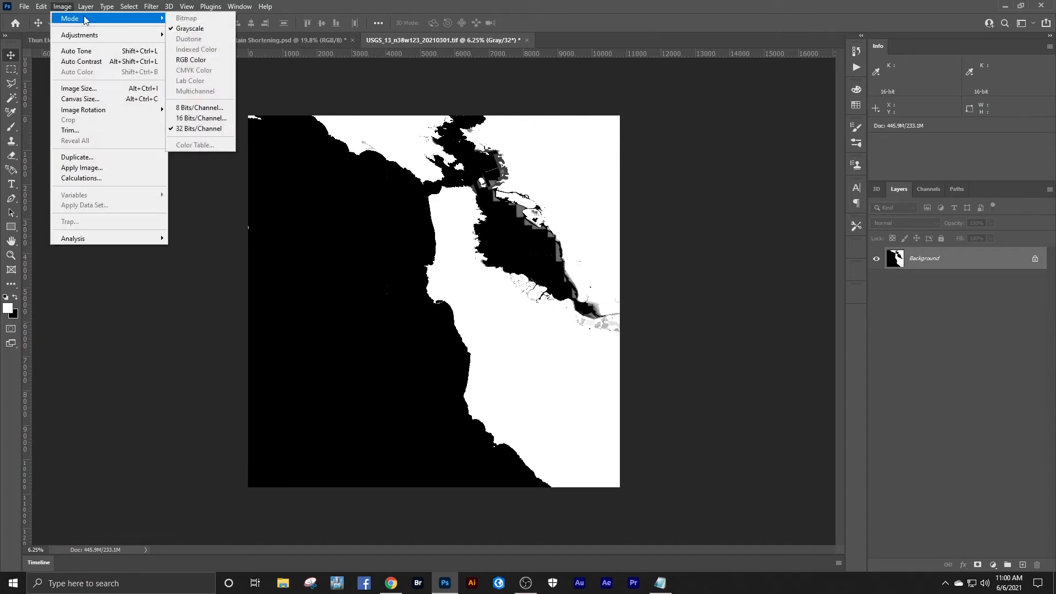
{"action": "mouse_move", "coordinate": [199, 118]}
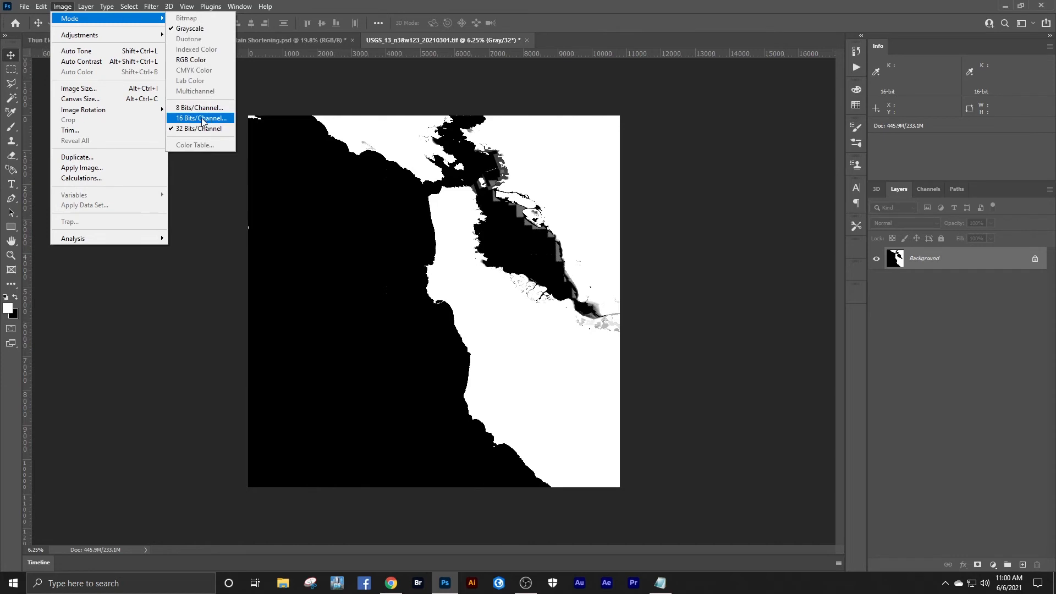
{"action": "left_click", "coordinate": [199, 118]}
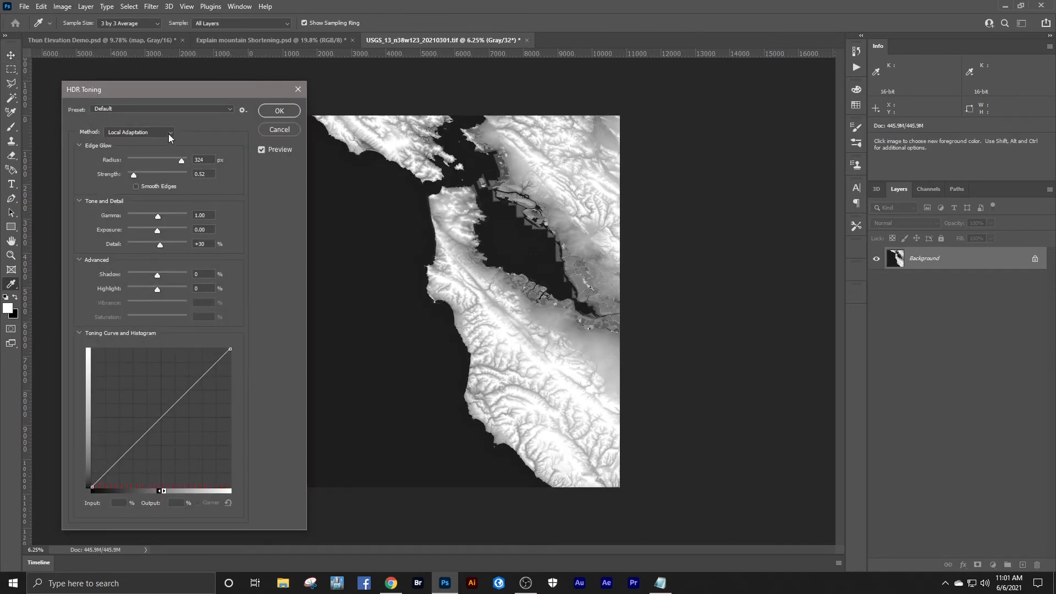
{"action": "left_click", "coordinate": [139, 132]}
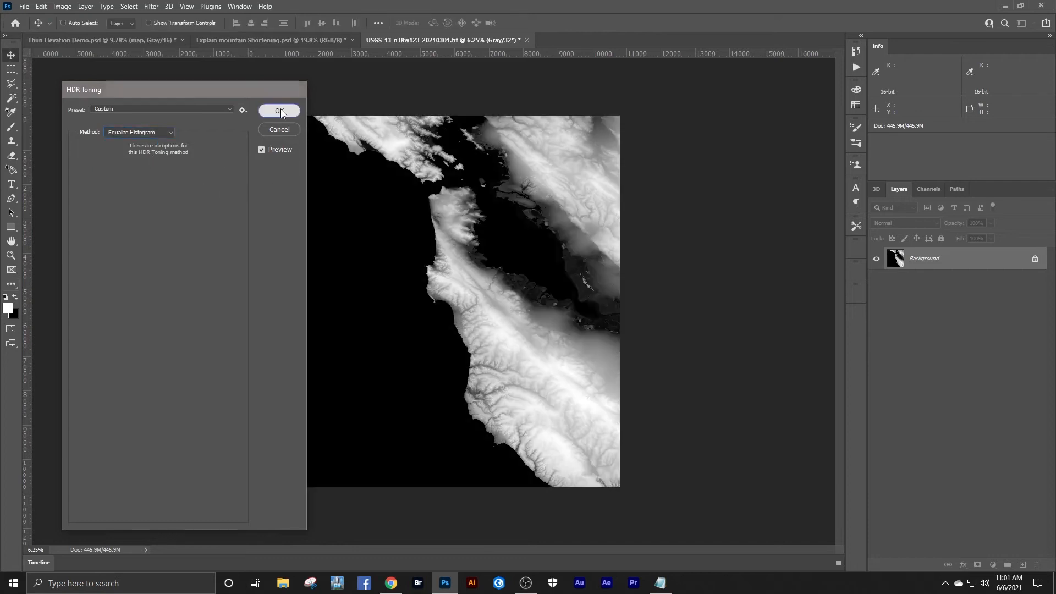
{"action": "left_click", "coordinate": [279, 110]}
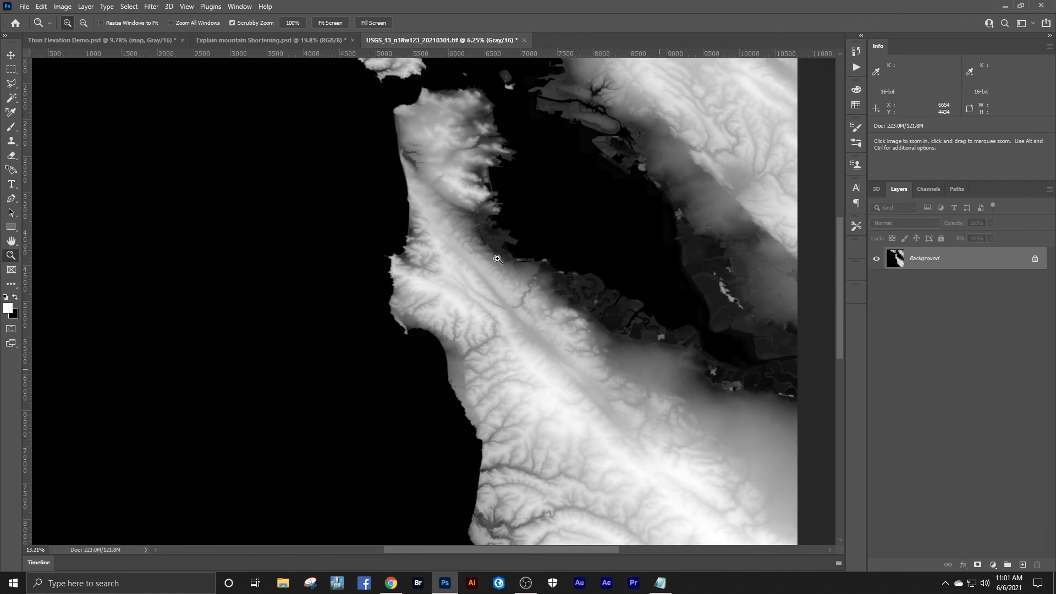
{"action": "left_click", "coordinate": [62, 6]}
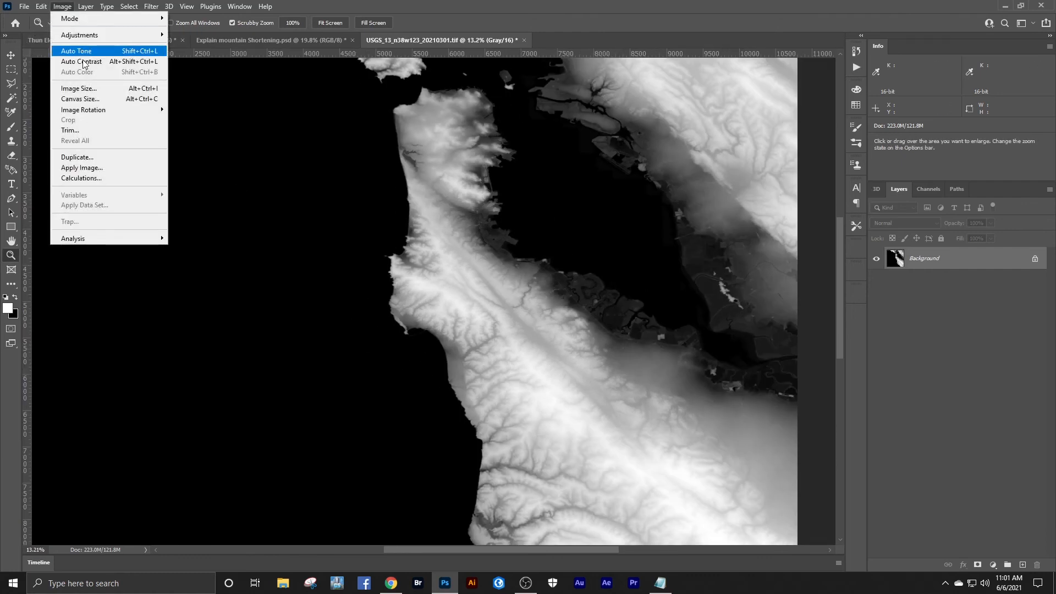
{"action": "left_click", "coordinate": [78, 88]}
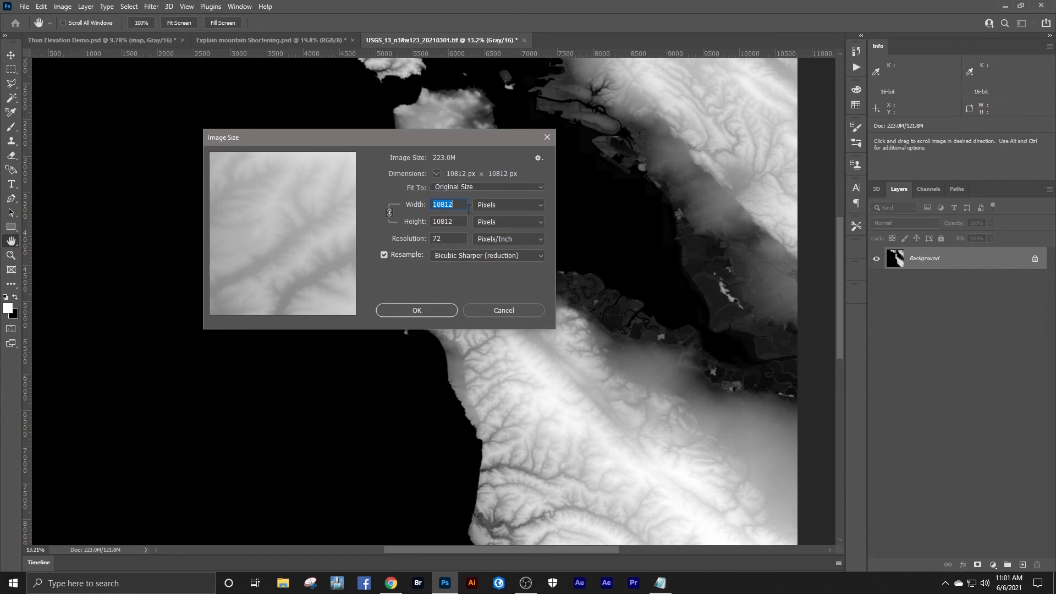
{"action": "mouse_move", "coordinate": [467, 217]}
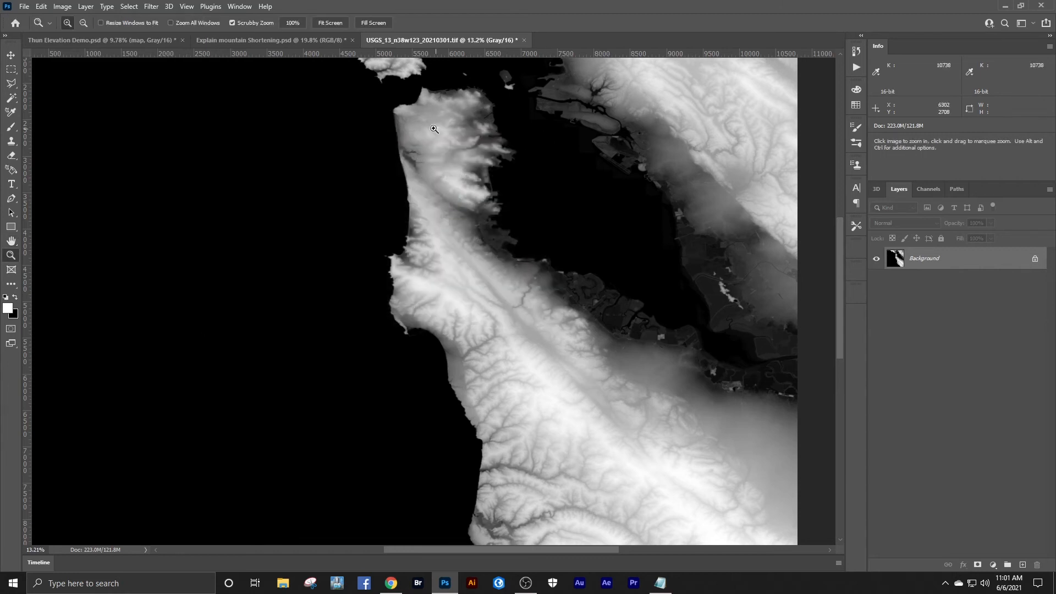
{"action": "left_click", "coordinate": [433, 129]}
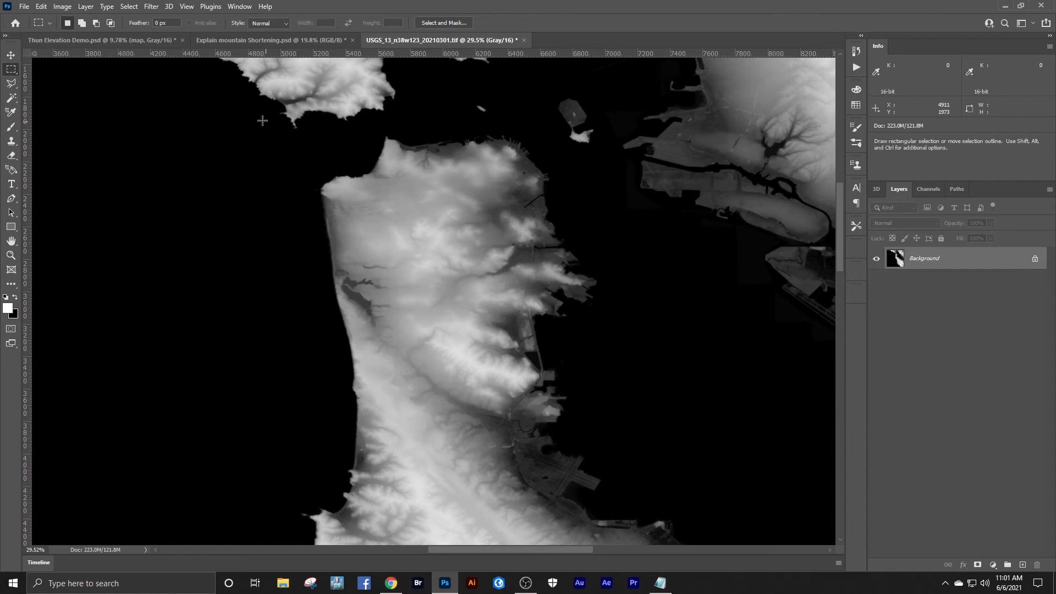
Step: Select a 1931 × 1931 px square over the peninsula and reposition it with Transform Selection
{"action": "left_click_drag", "start_coordinate": [263, 109], "coordinate": [565, 385]}
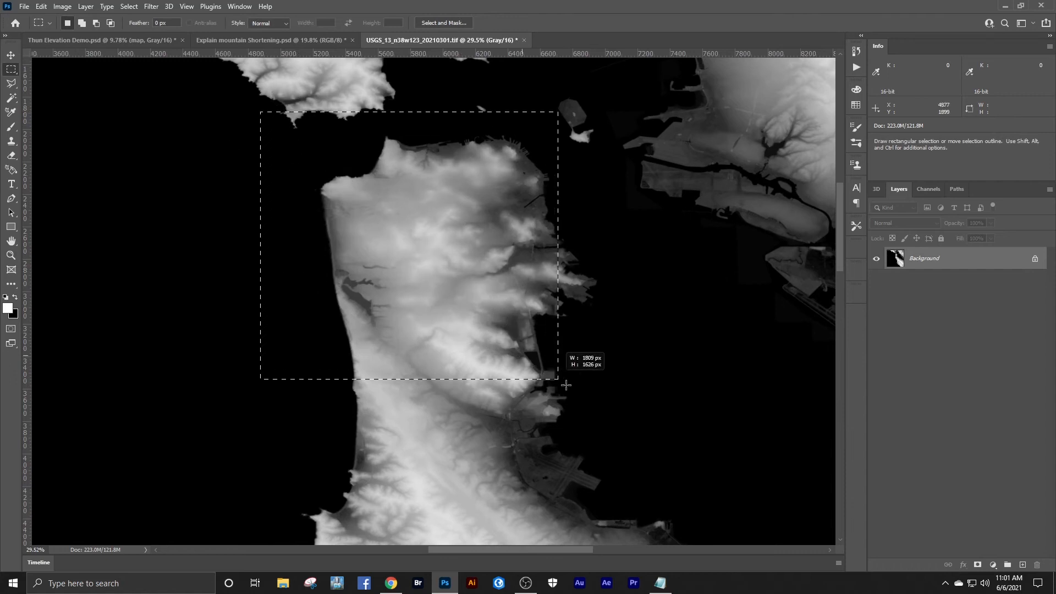
{"action": "left_click_drag", "start_coordinate": [558, 377], "coordinate": [613, 418]}
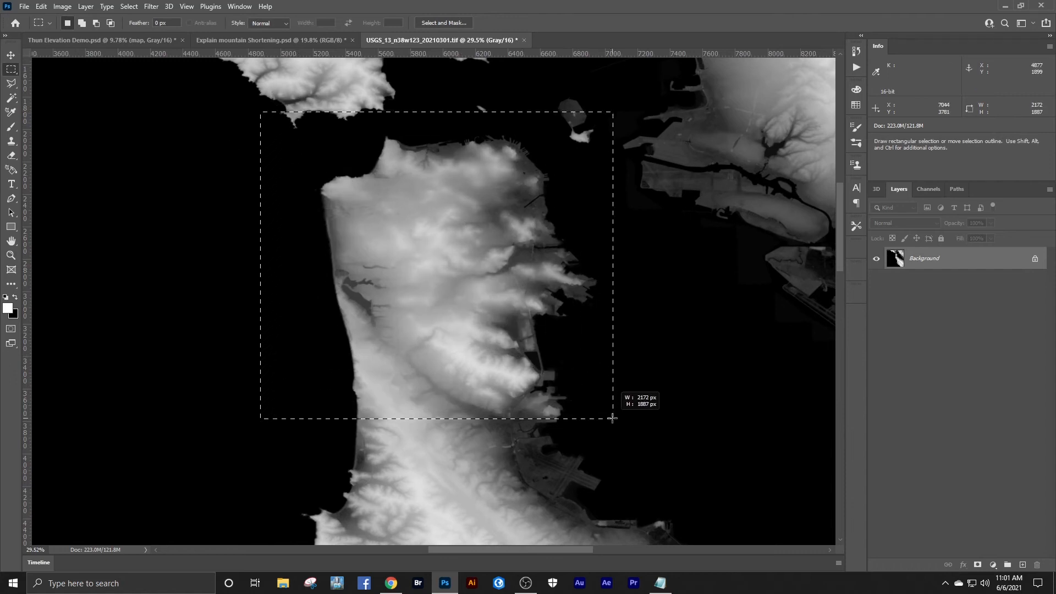
{"action": "left_click_drag", "start_coordinate": [612, 418], "coordinate": [573, 425]}
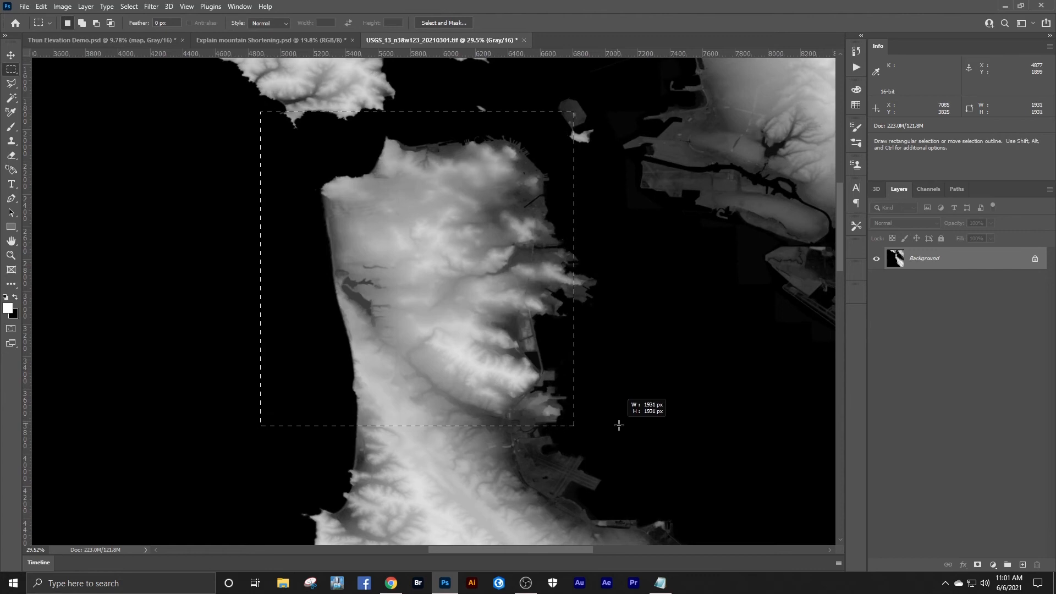
{"action": "left_click", "coordinate": [127, 7]}
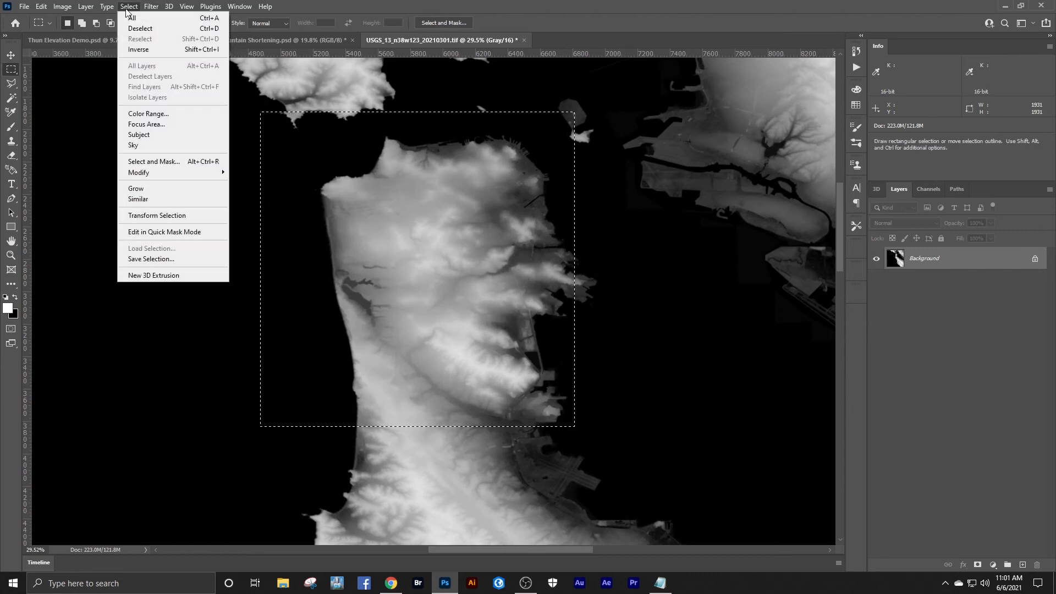
{"action": "mouse_move", "coordinate": [158, 215]}
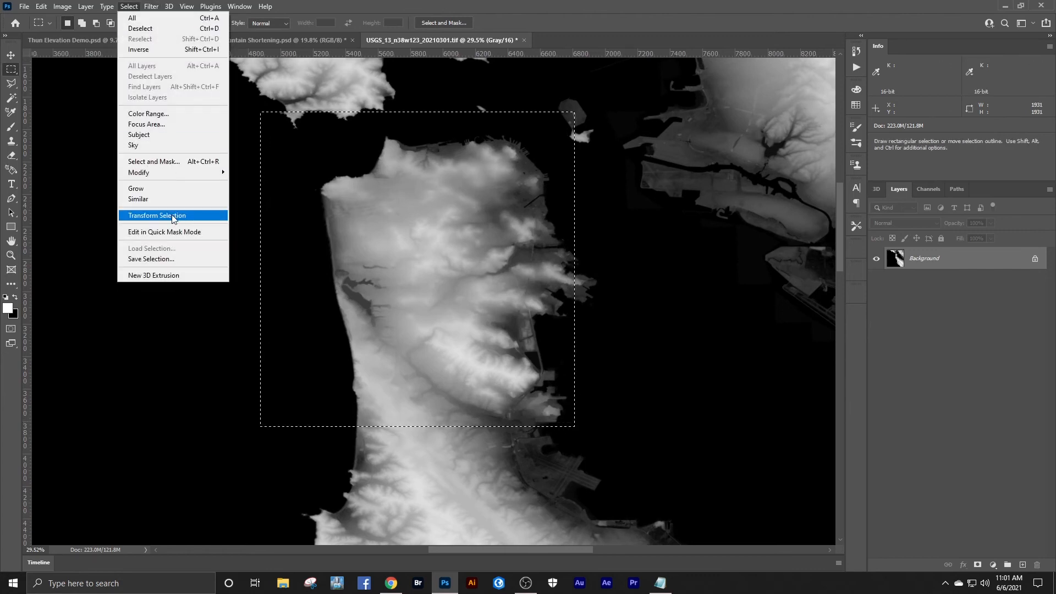
{"action": "left_click", "coordinate": [156, 216]}
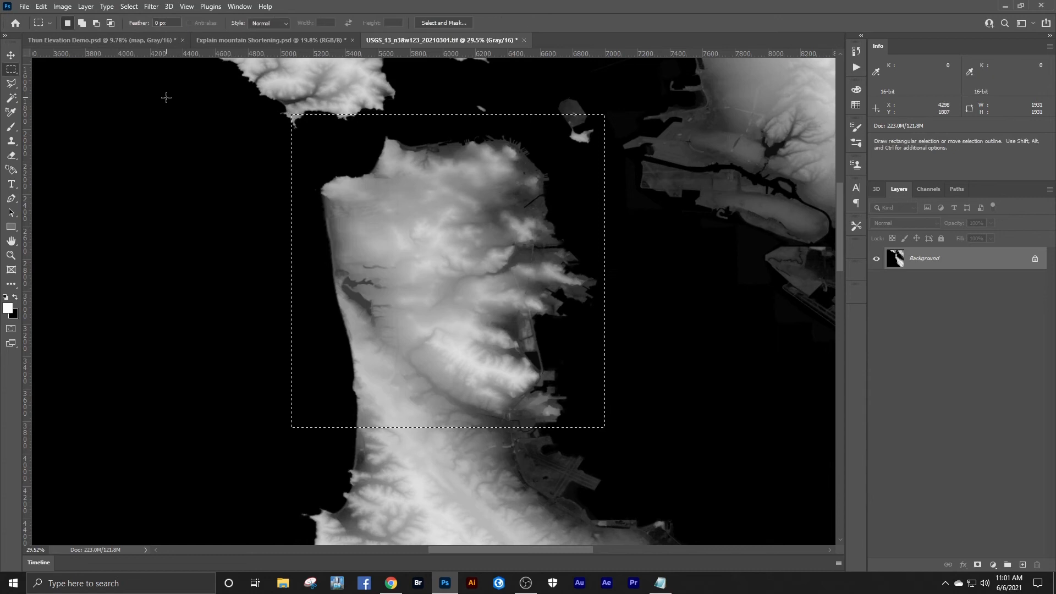
{"action": "left_click", "coordinate": [62, 6]}
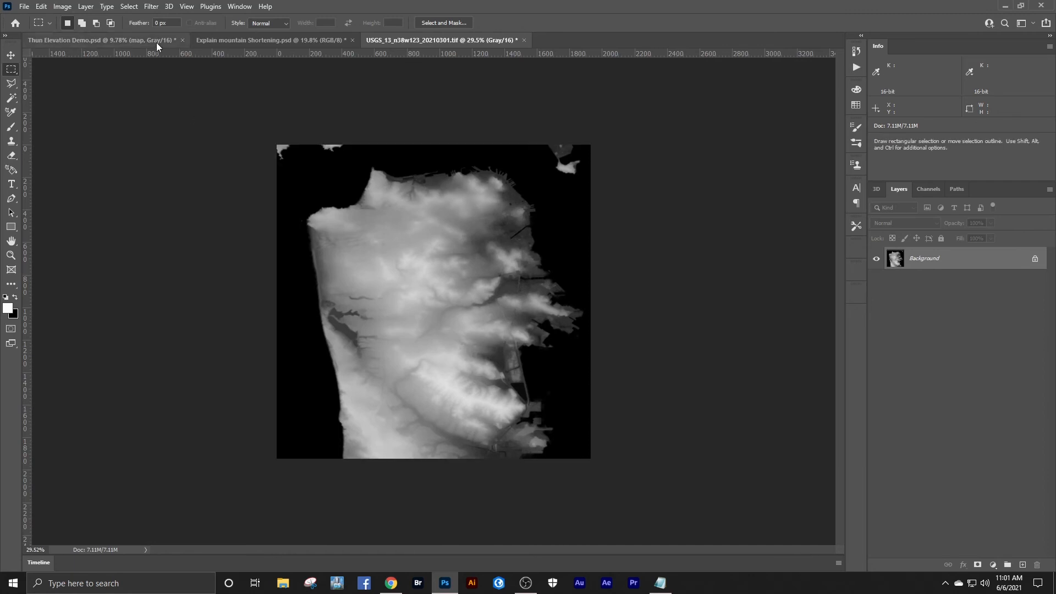
{"action": "left_click", "coordinate": [62, 7]}
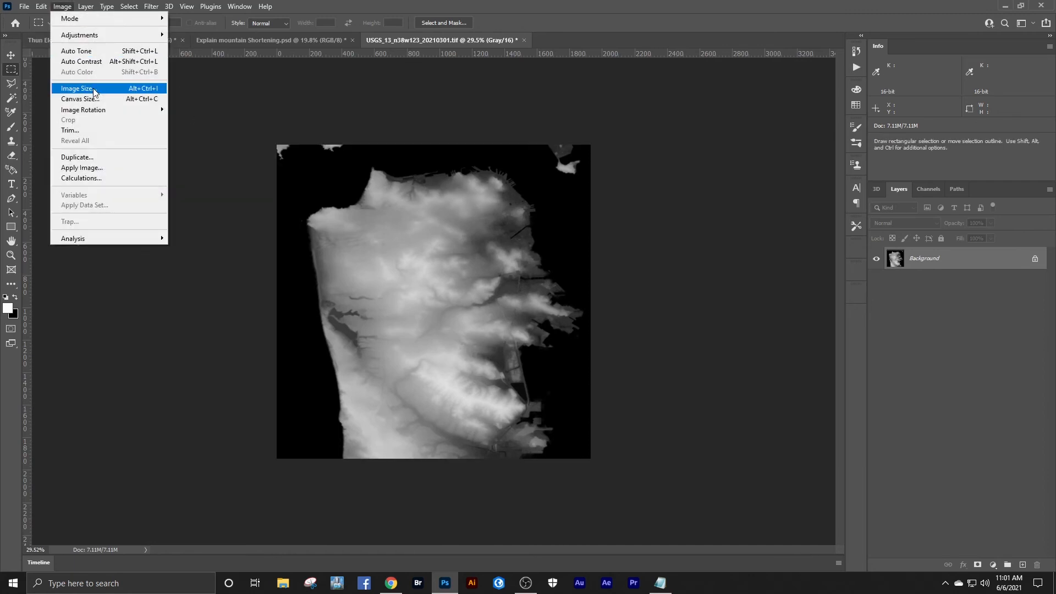
{"action": "left_click", "coordinate": [75, 88]}
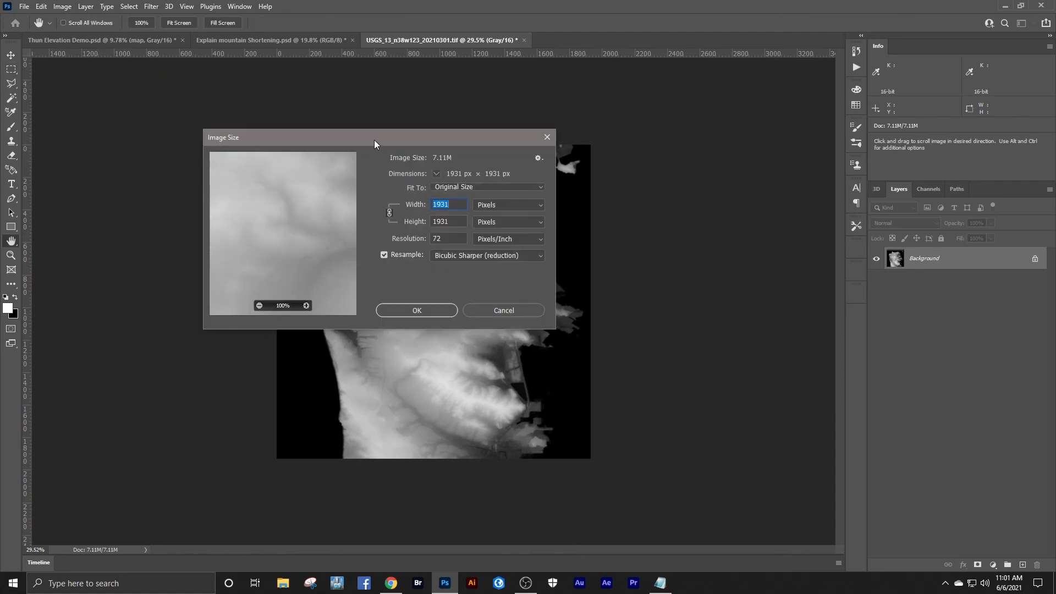
{"action": "left_click_drag", "start_coordinate": [374, 137], "coordinate": [237, 86]}
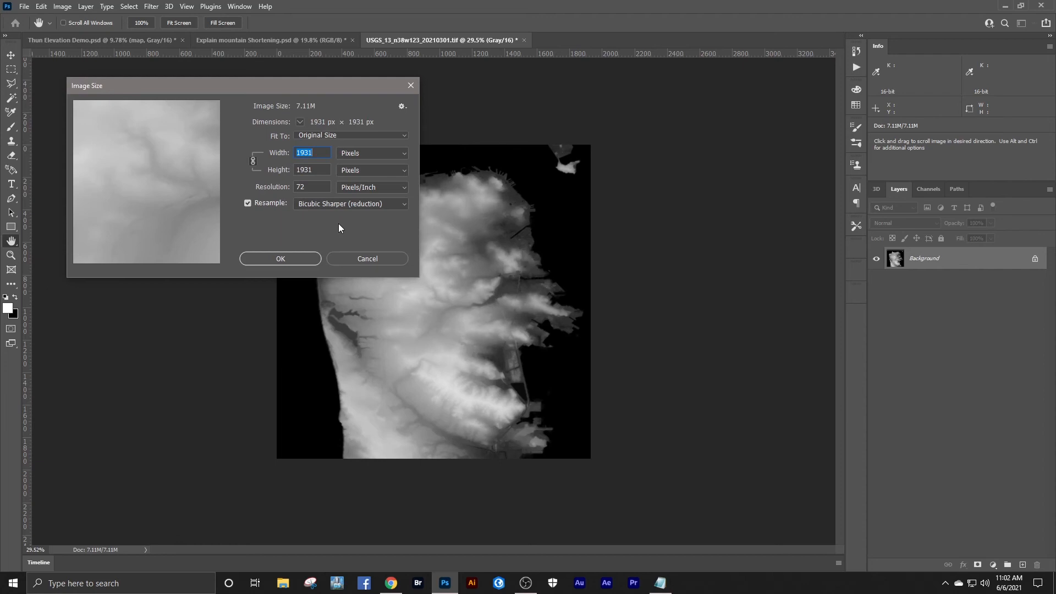
{"action": "mouse_move", "coordinate": [349, 227]}
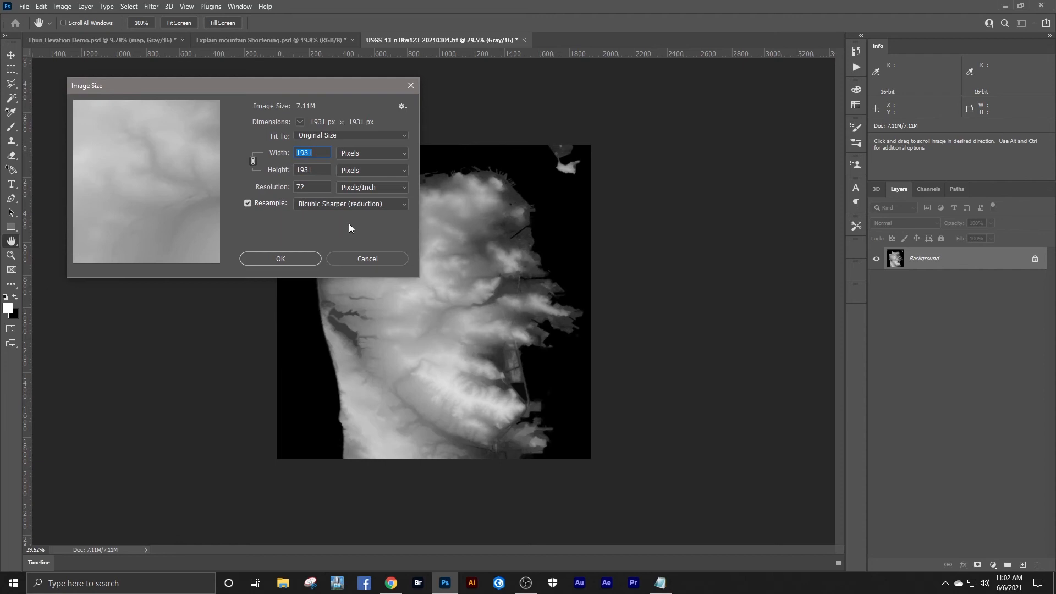
{"action": "mouse_move", "coordinate": [356, 230]}
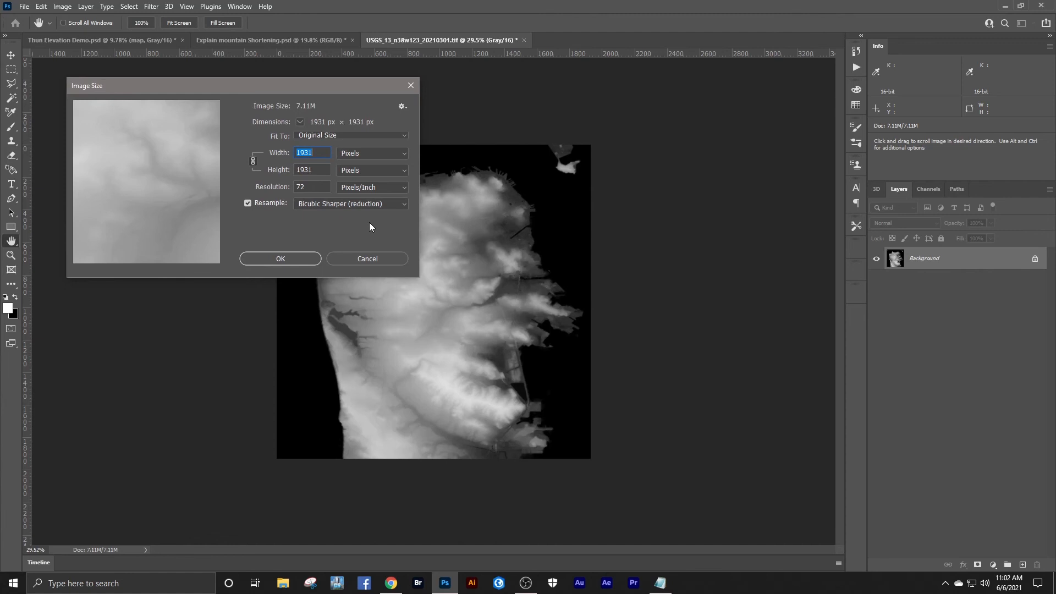
{"action": "mouse_move", "coordinate": [325, 227]}
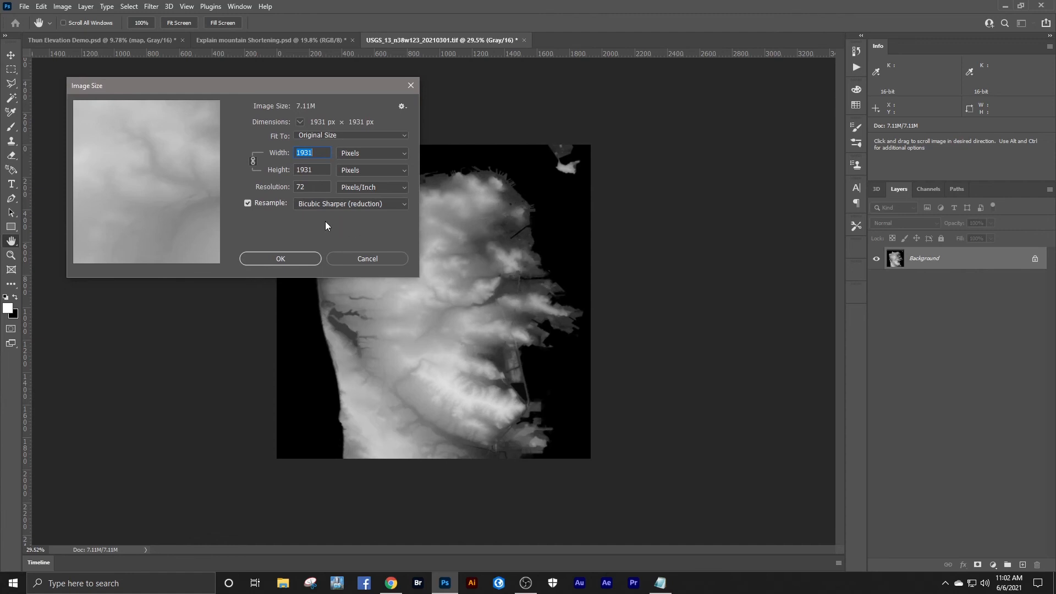
{"action": "mouse_move", "coordinate": [344, 224]}
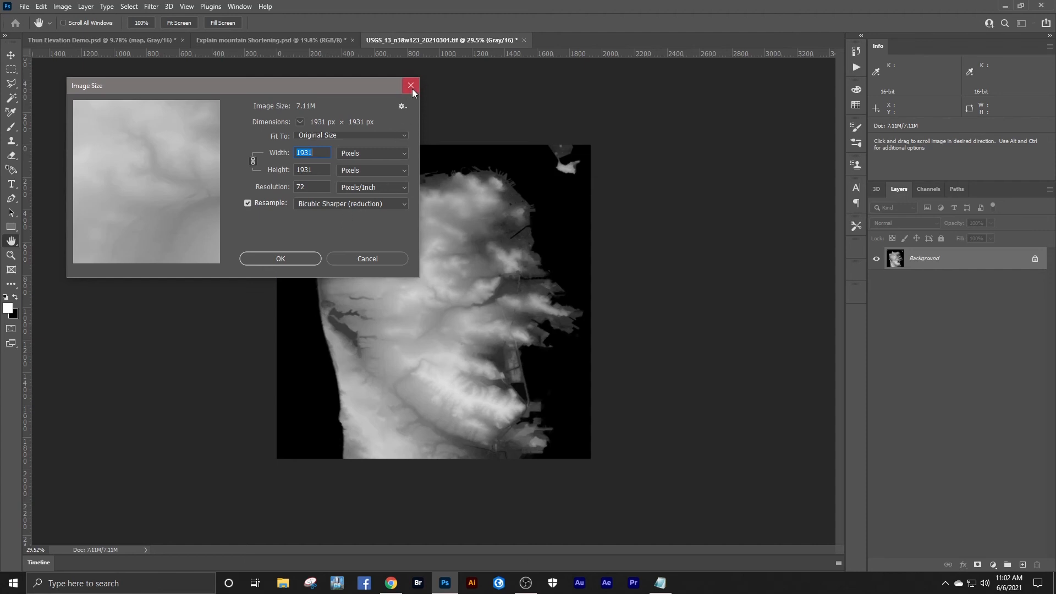
{"action": "left_click", "coordinate": [411, 85]}
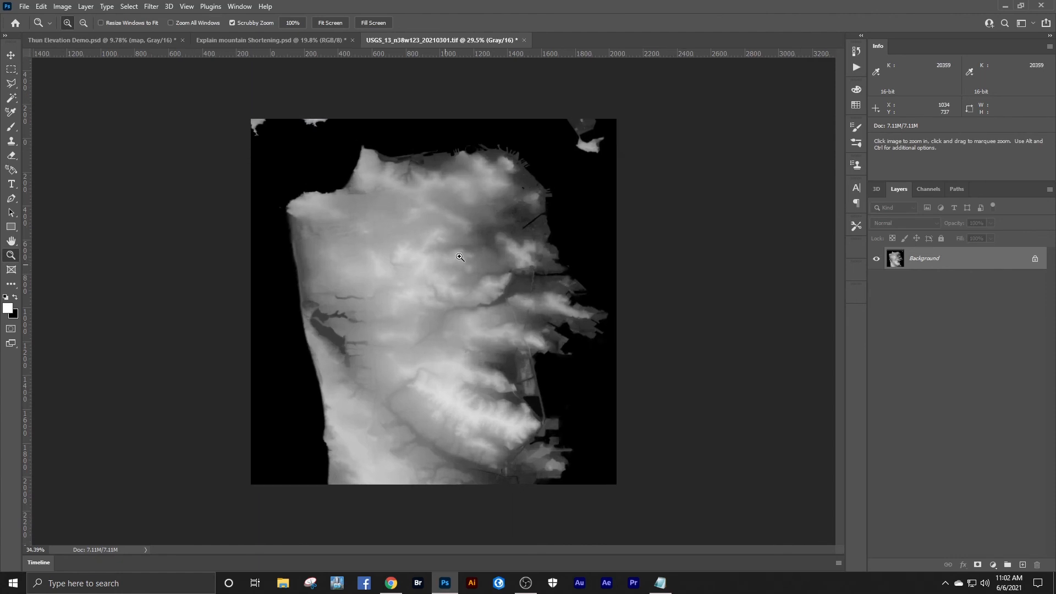
{"action": "left_click", "coordinate": [460, 257]}
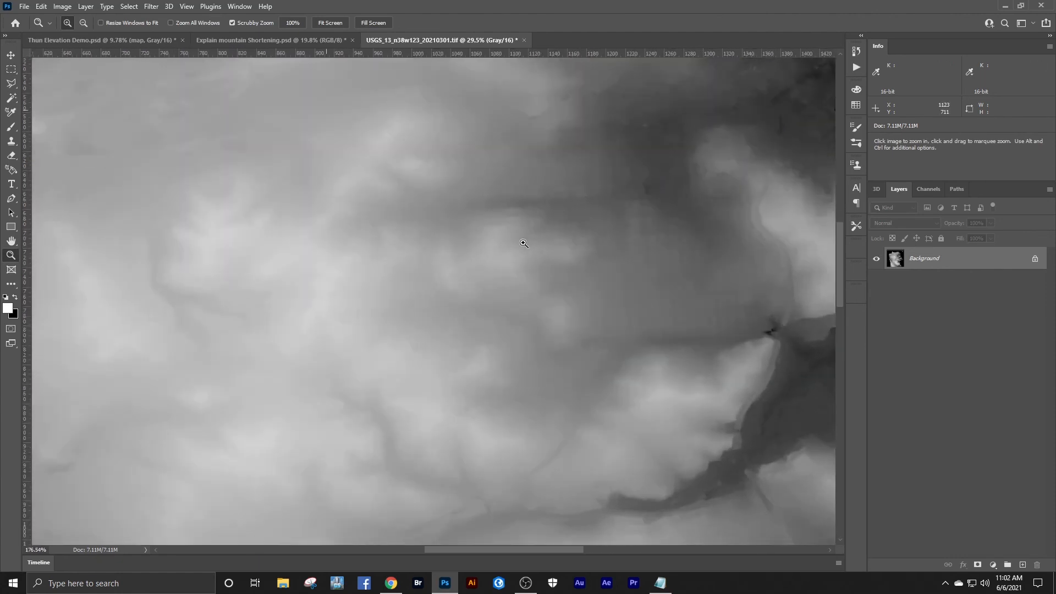
{"action": "left_click", "coordinate": [524, 243]}
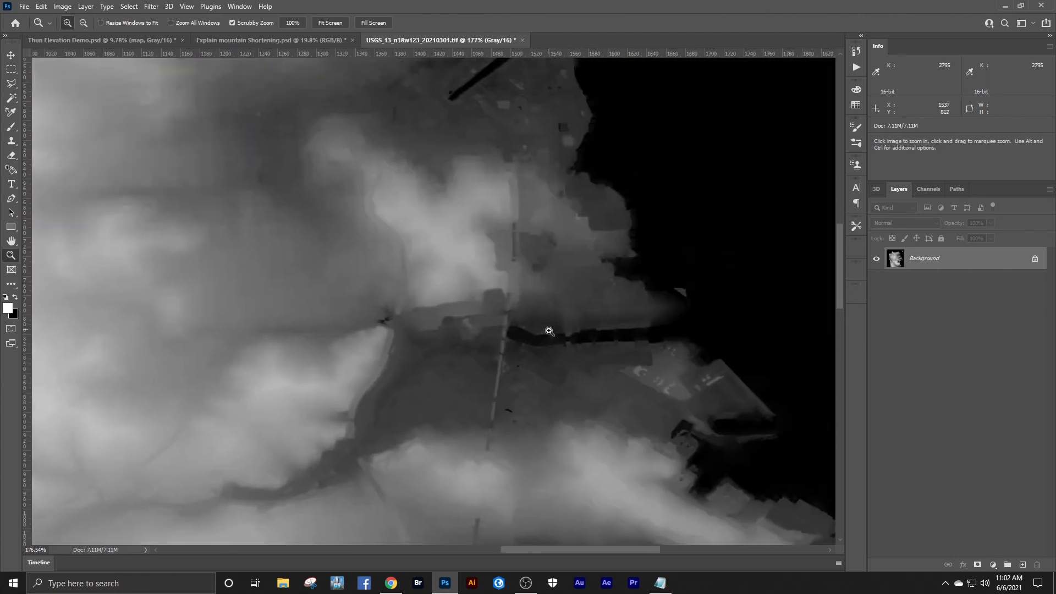
{"action": "left_click", "coordinate": [548, 332]}
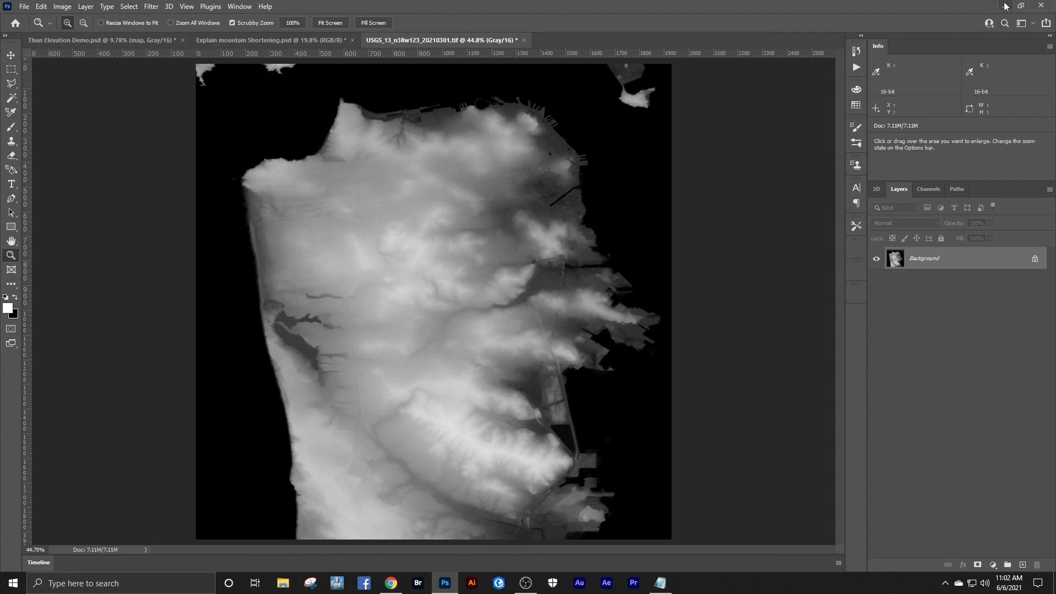
{"action": "mouse_move", "coordinate": [1004, 6]}
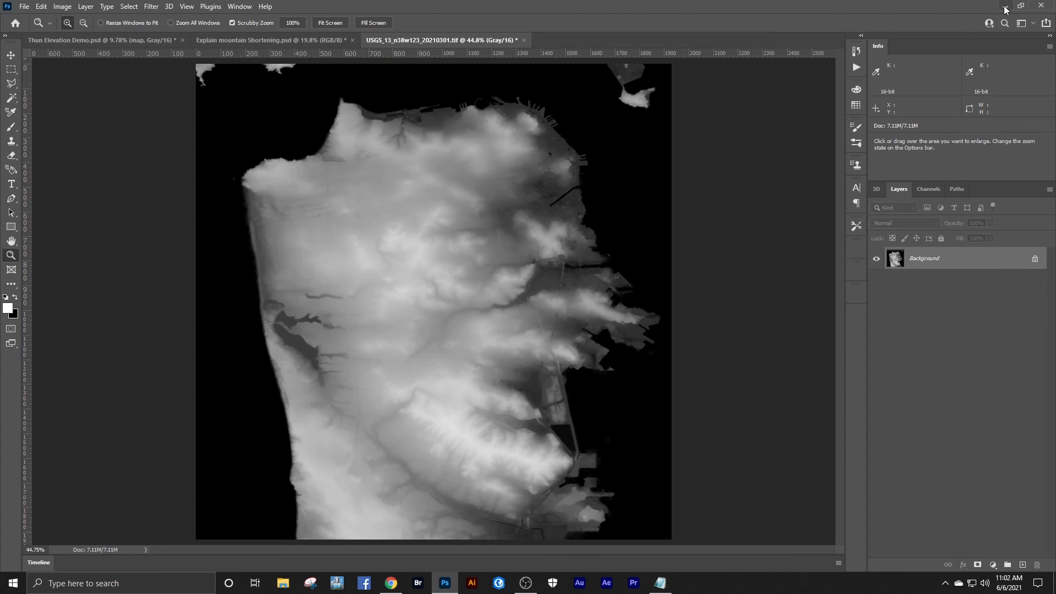
{"action": "mouse_move", "coordinate": [1004, 8]}
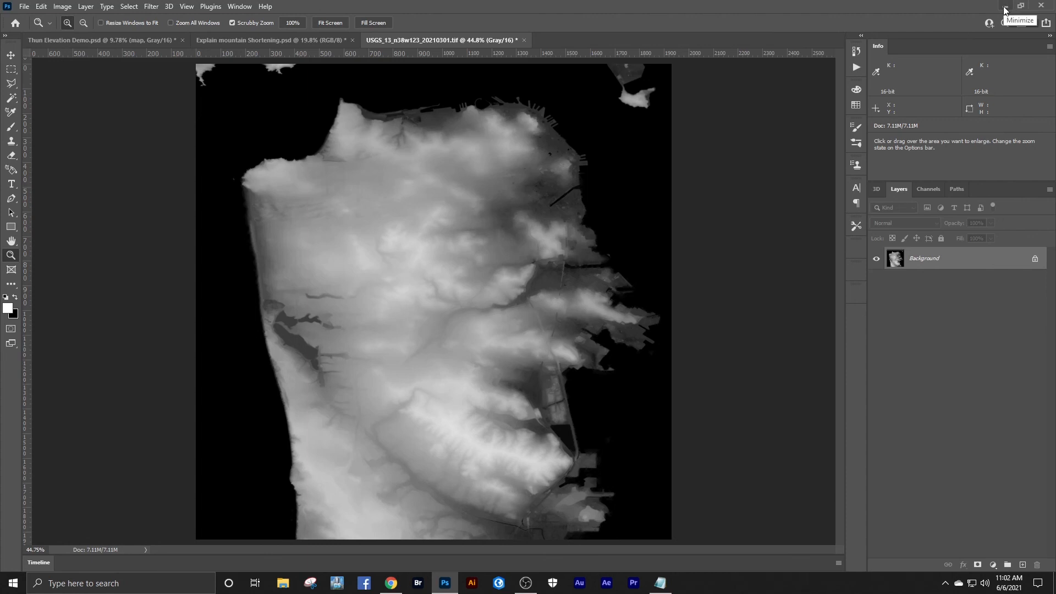
Step: Minimize Photoshop to return to the TNM Download results listing the three elevation tiles
{"action": "left_click", "coordinate": [1004, 10]}
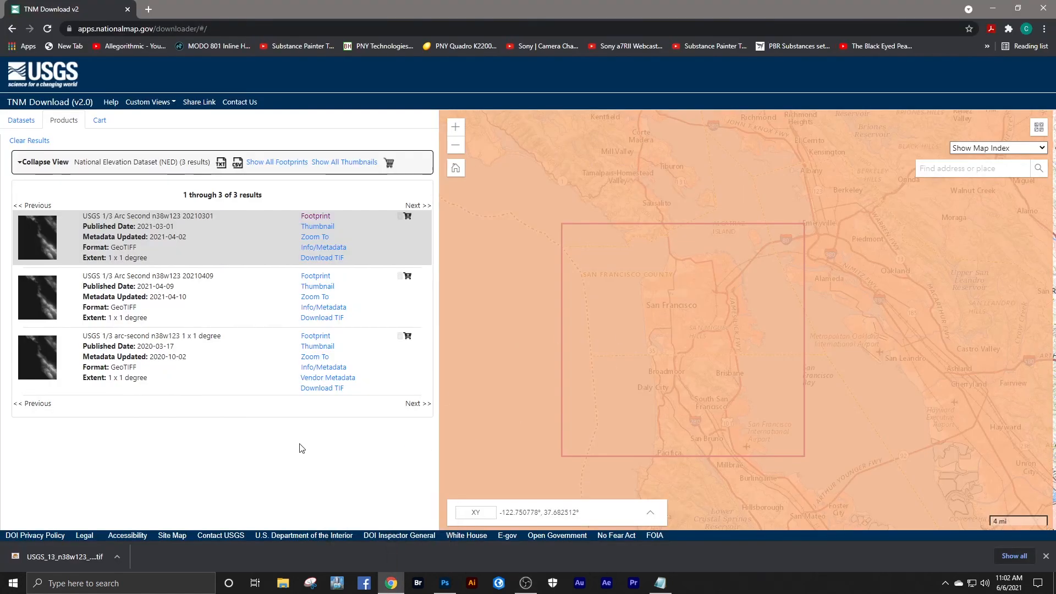
{"action": "mouse_move", "coordinate": [297, 422]}
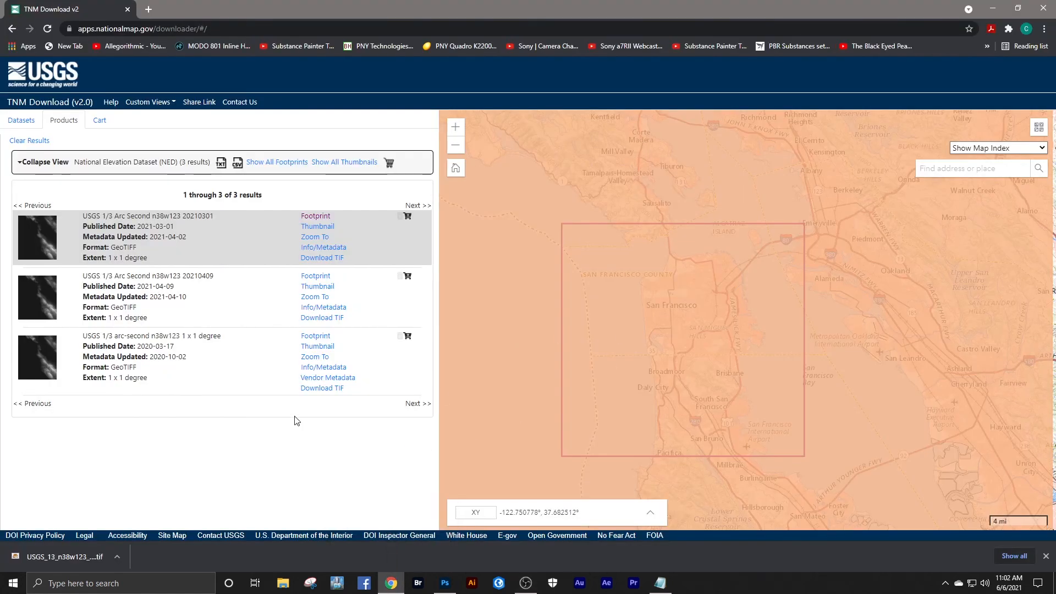